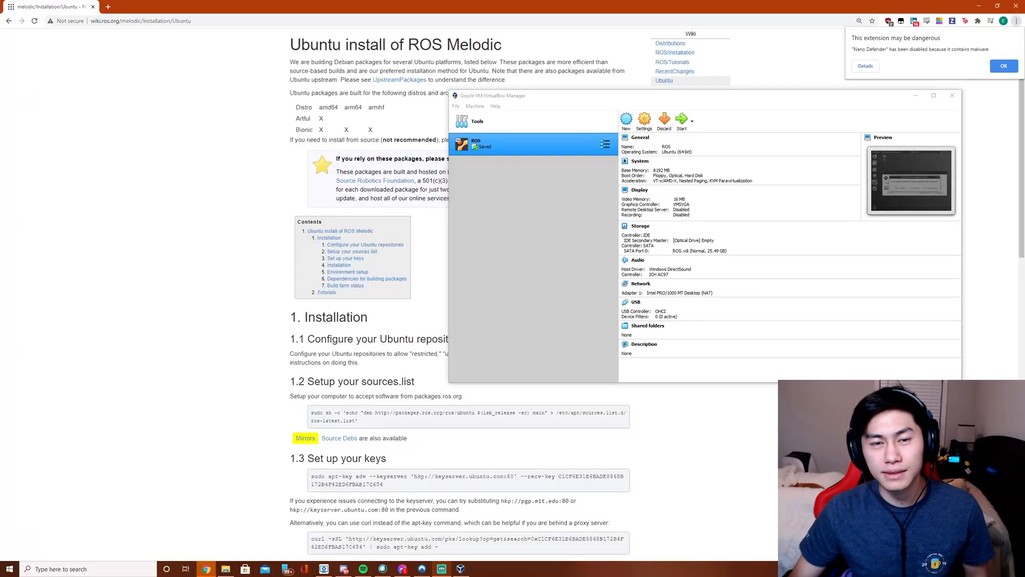
mouse_move(217, 334)
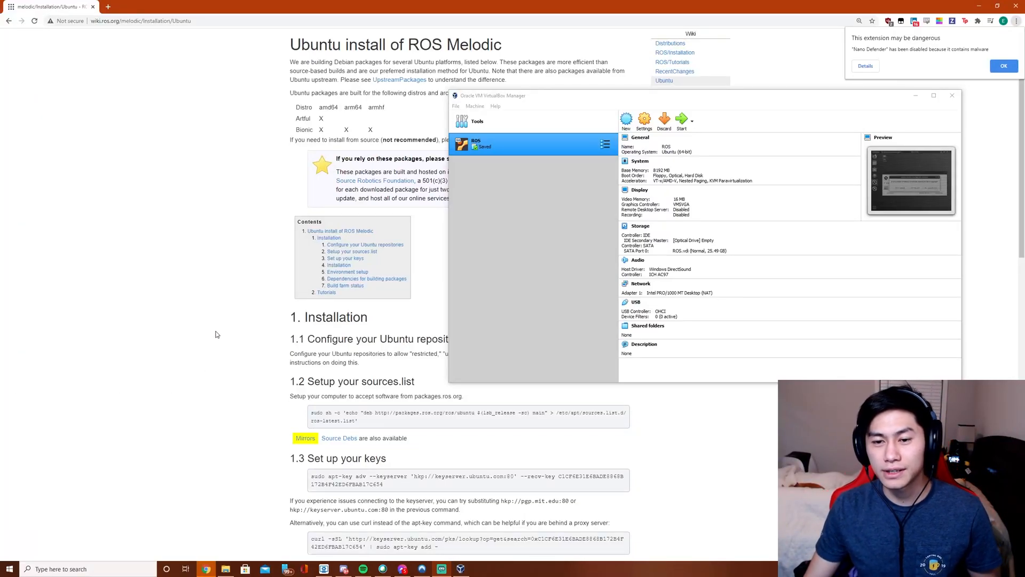
mouse_move(286, 294)
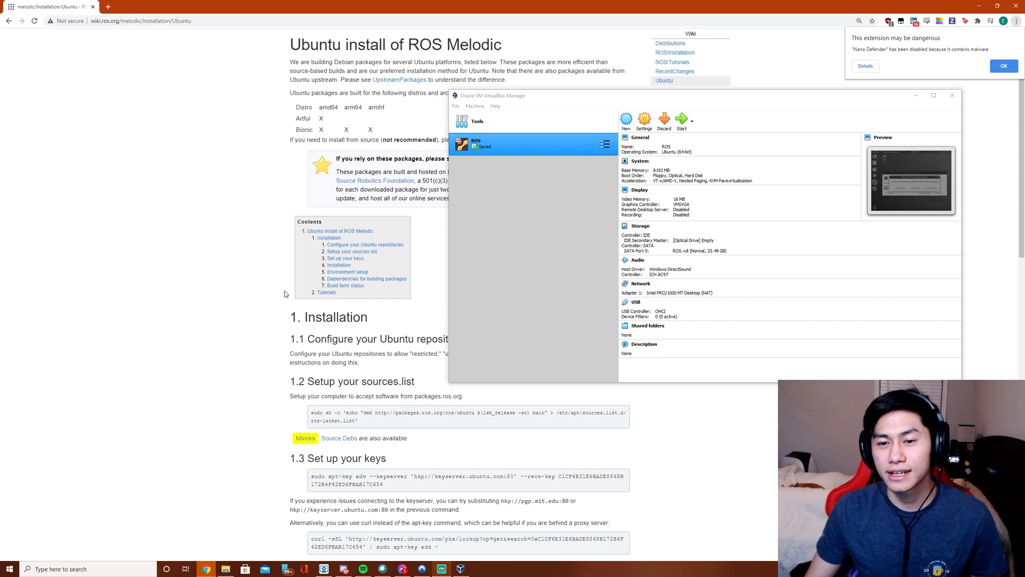
mouse_move(316, 283)
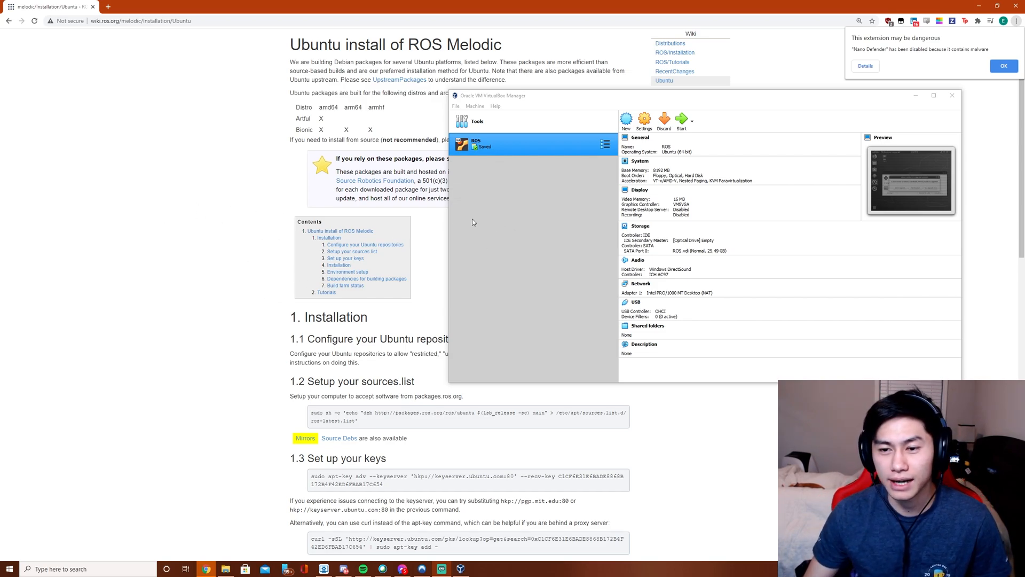
mouse_move(513, 101)
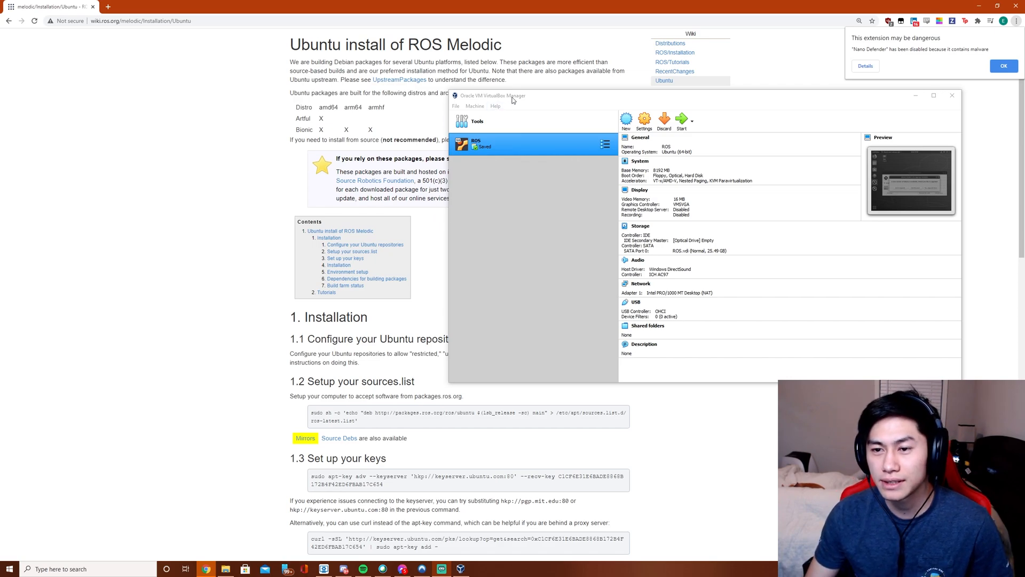
- Start a new virtual machine named 'test'
left_click_drag(512, 95, 478, 103)
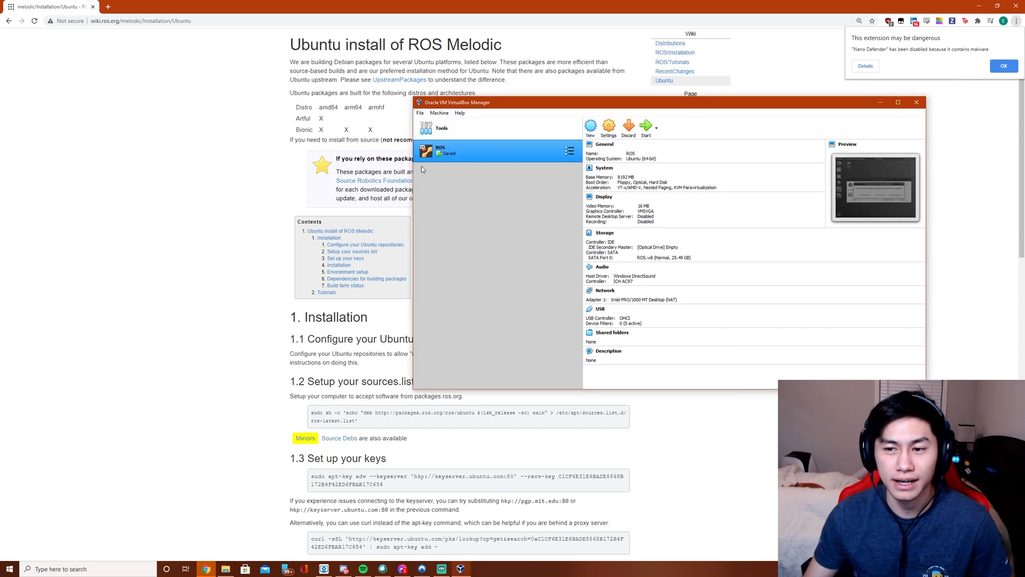
mouse_move(500, 180)
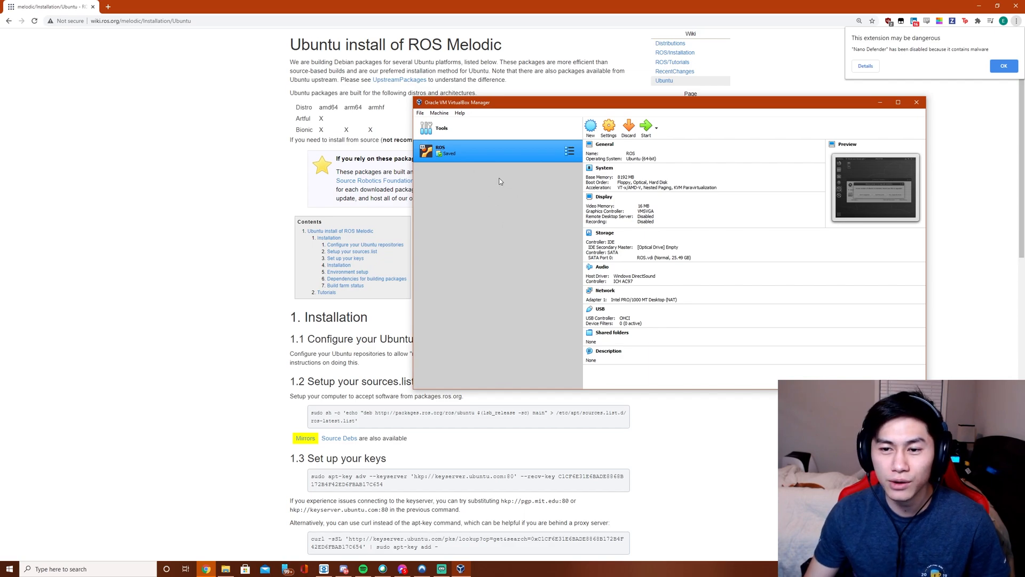
mouse_move(566, 202)
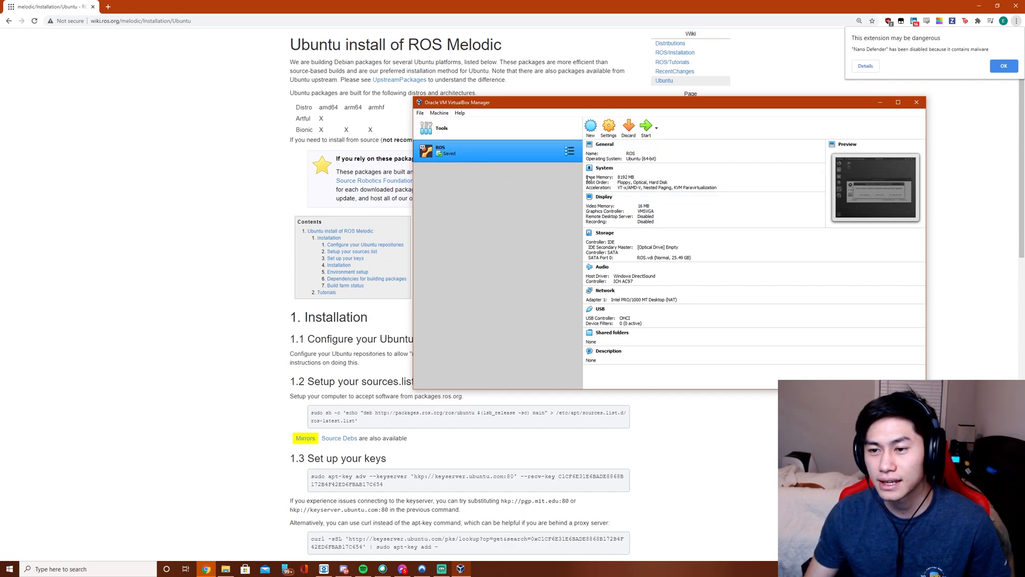
left_click(591, 127)
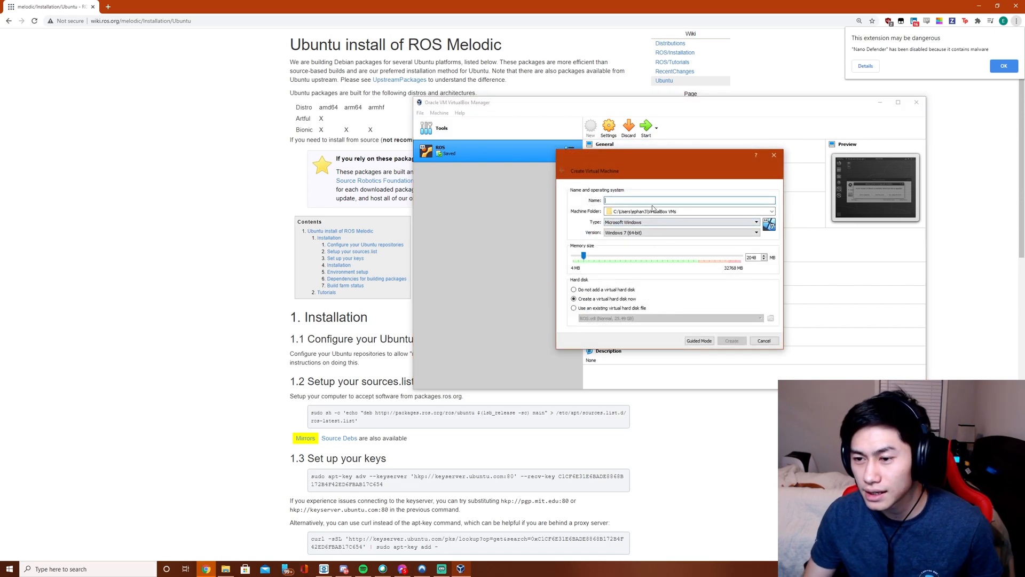
type("ro")
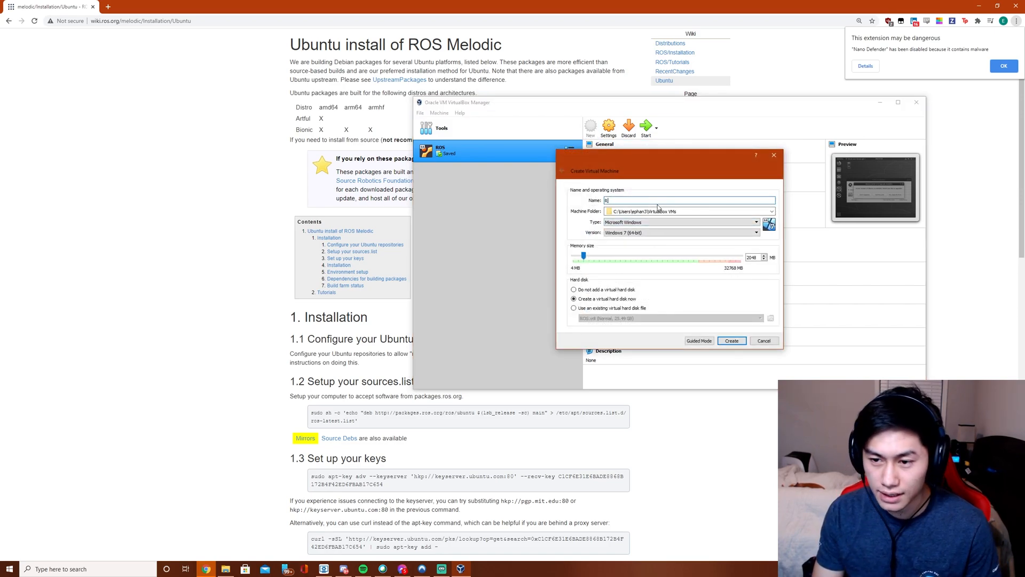
type("test")
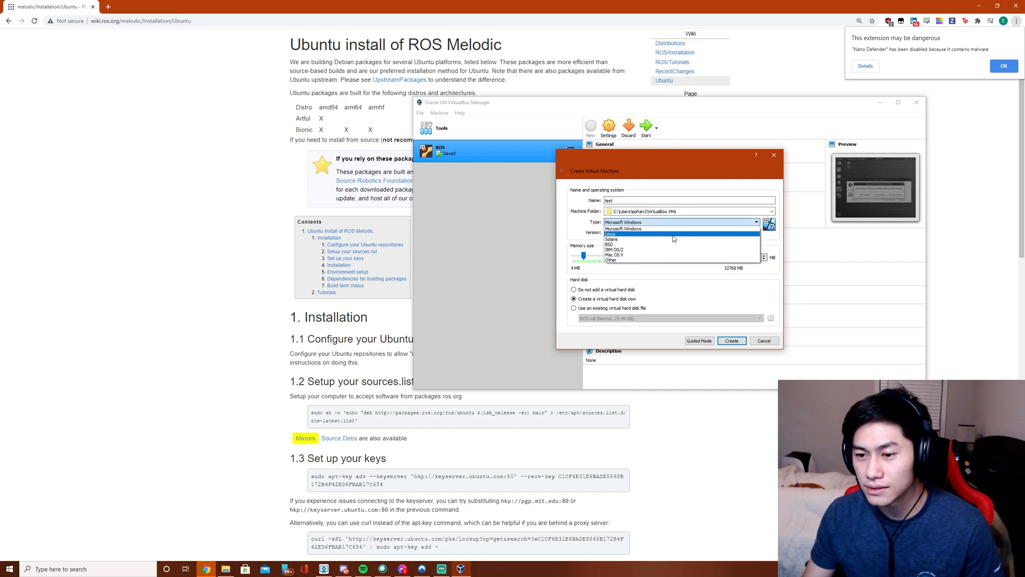
- Set the machine type to Linux and version to Ubuntu (64-bit)
left_click(611, 232)
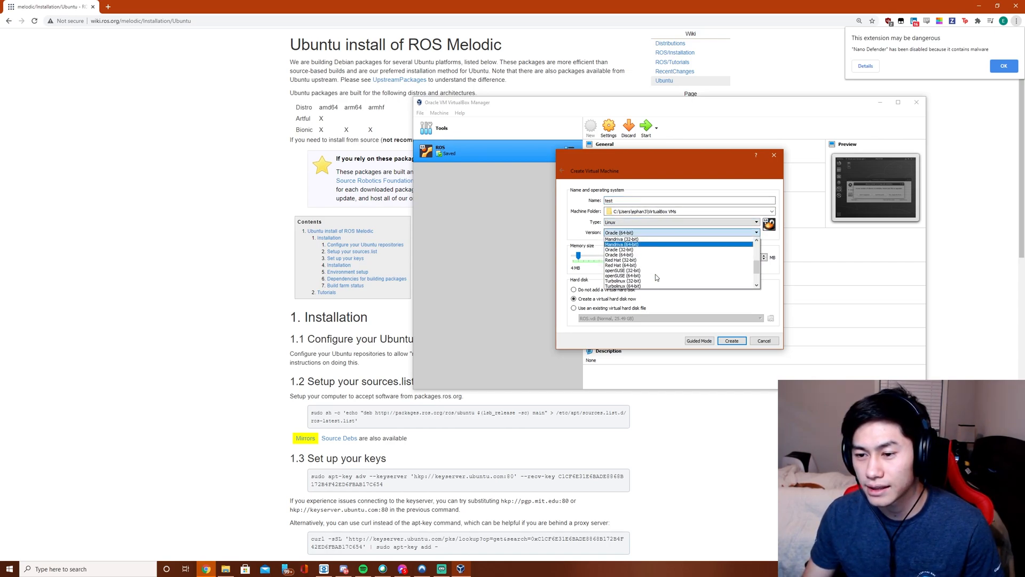
scroll("down", 3)
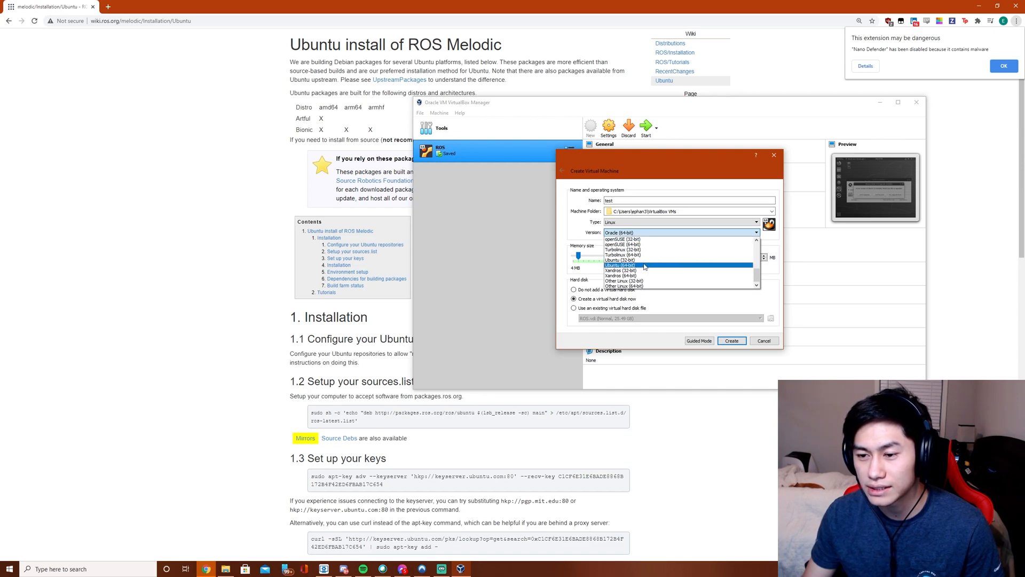
left_click(619, 264)
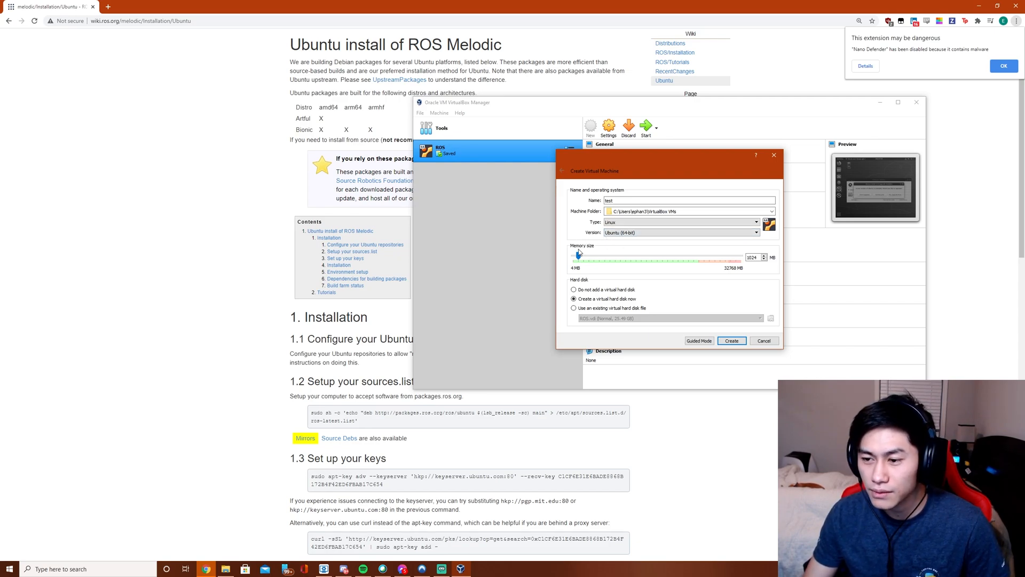
- Set the memory size to 8192 MB and create the machine, reaching the hard disk setup
left_click_drag(578, 255, 613, 255)
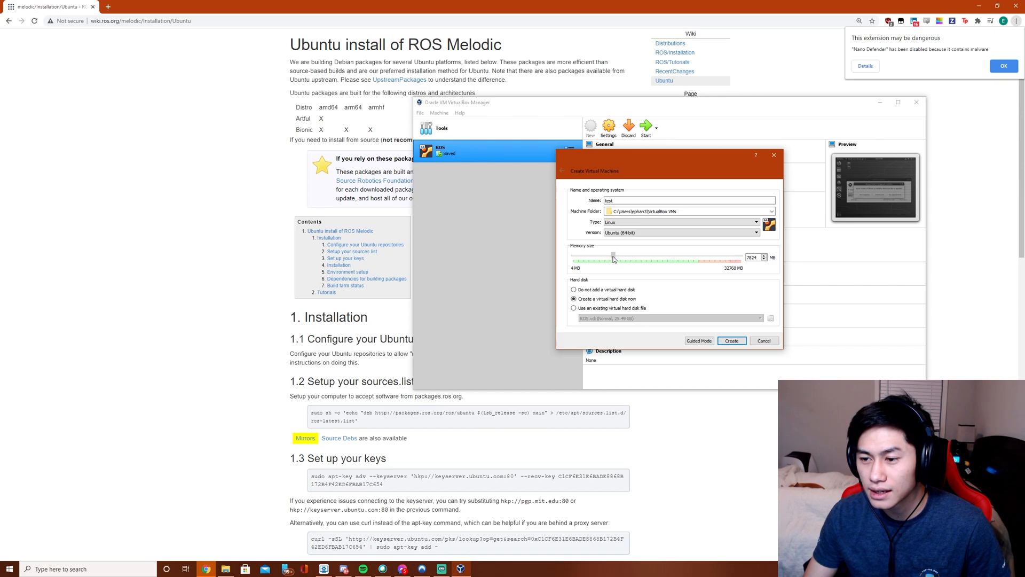
left_click_drag(613, 255, 615, 255)
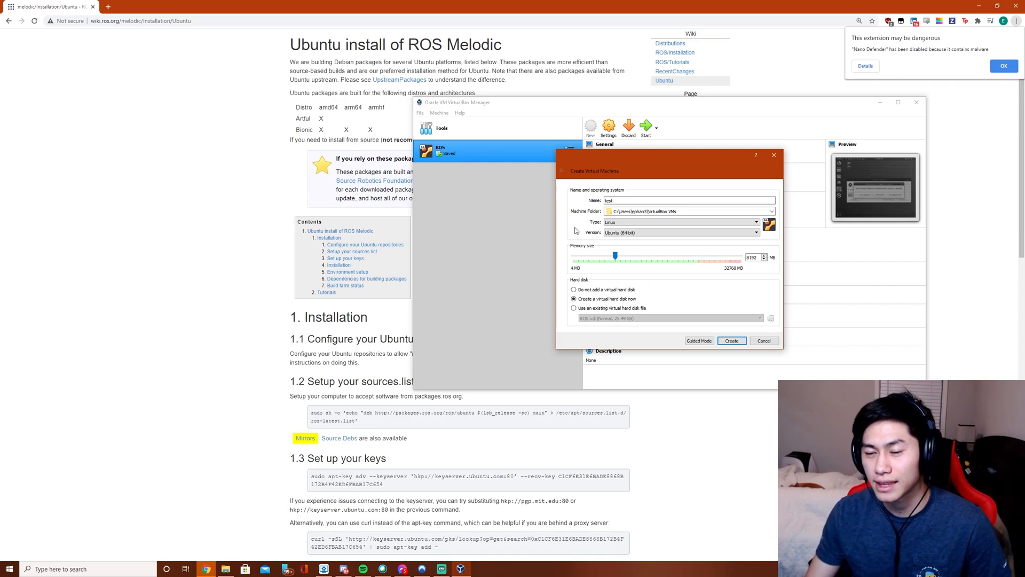
mouse_move(673, 307)
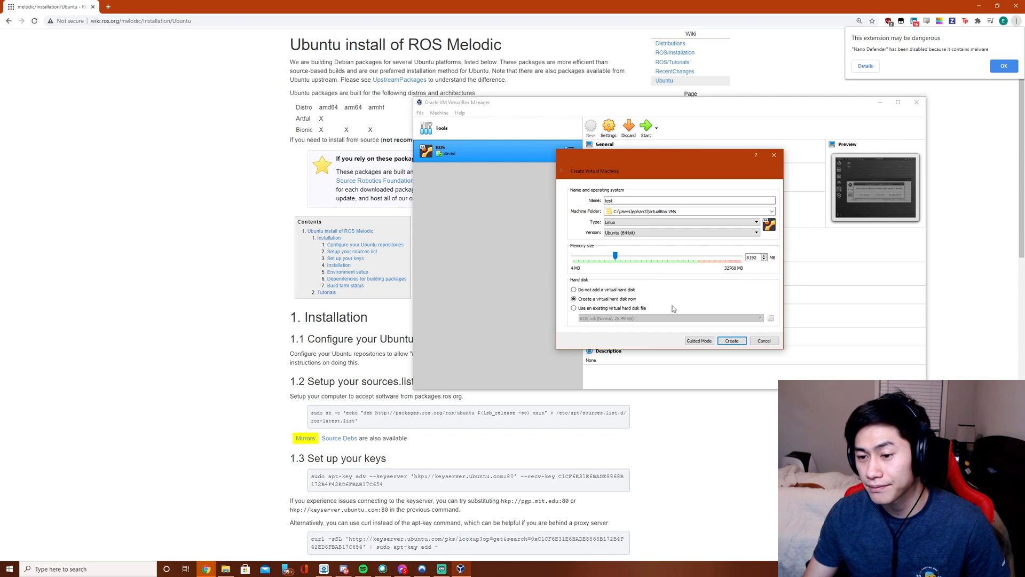
left_click(732, 341)
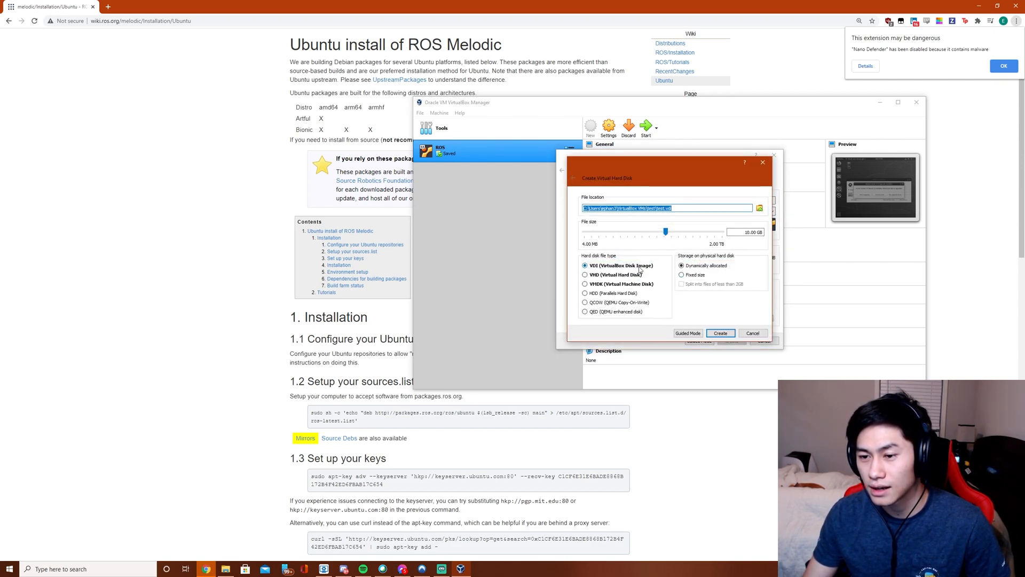
- Adjust the virtual disk size around 20 GB, then cancel creating the new machine
left_click_drag(666, 231, 671, 231)
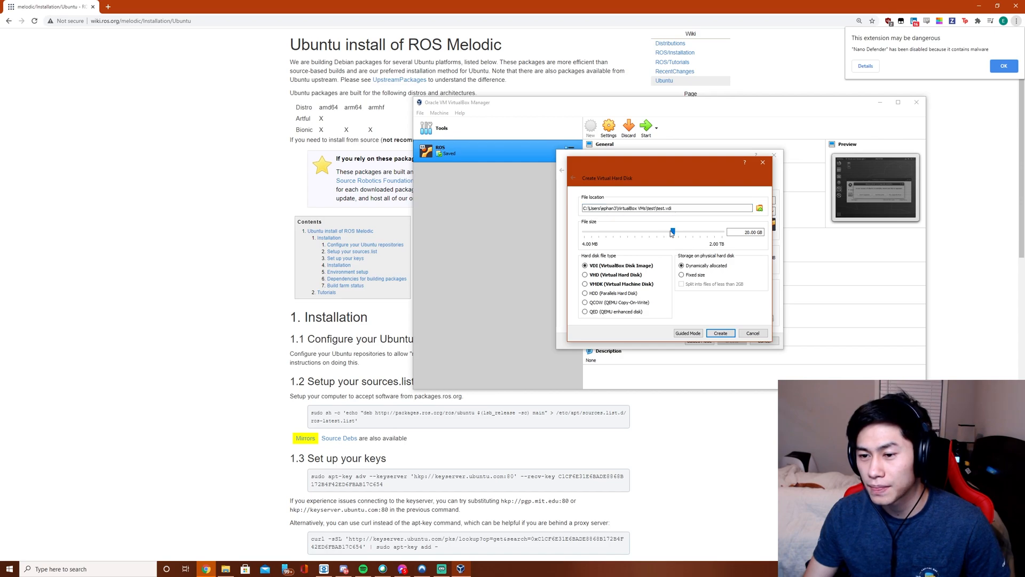
left_click_drag(672, 232, 670, 232)
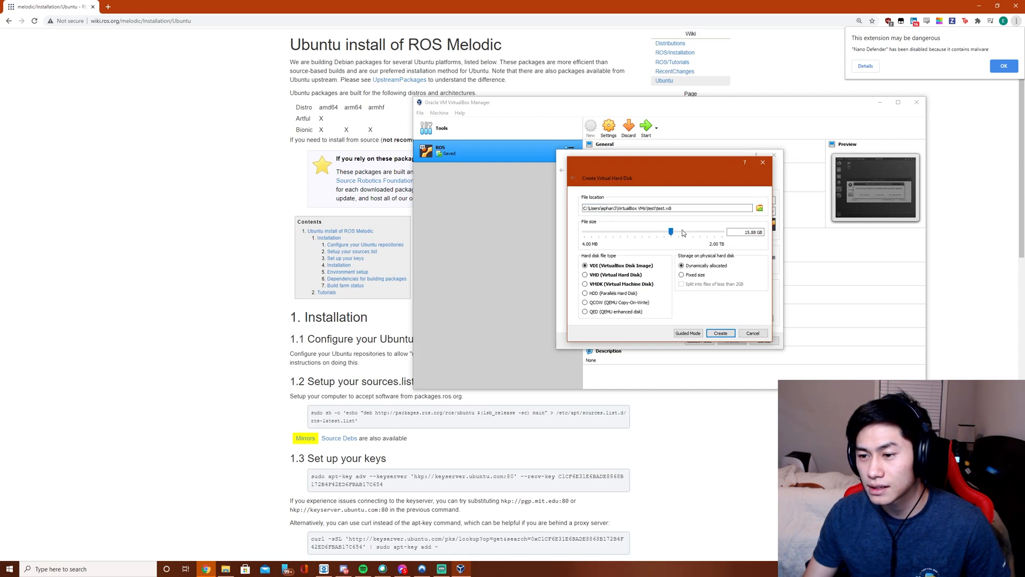
left_click_drag(669, 231, 679, 232)
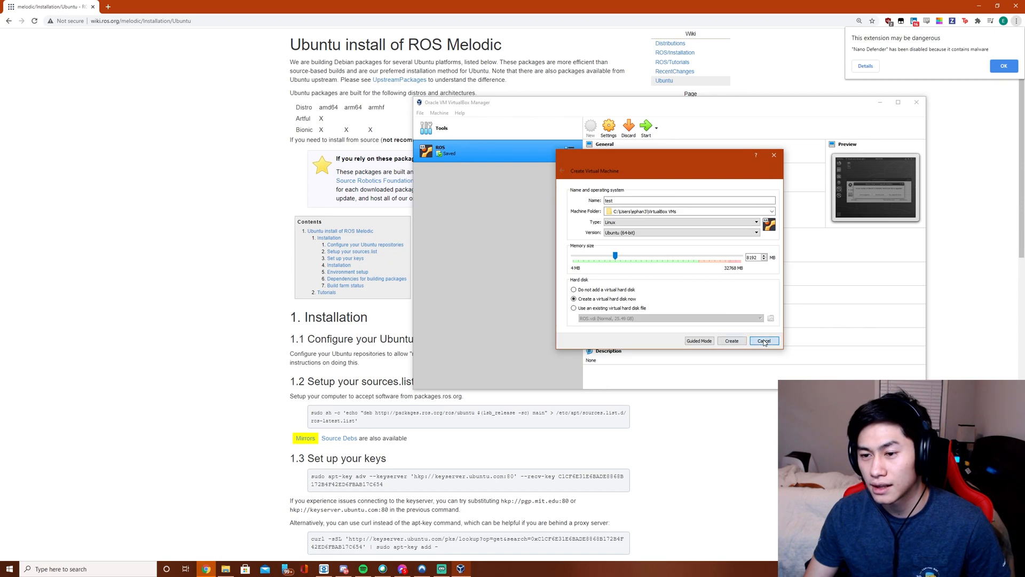
left_click(763, 340)
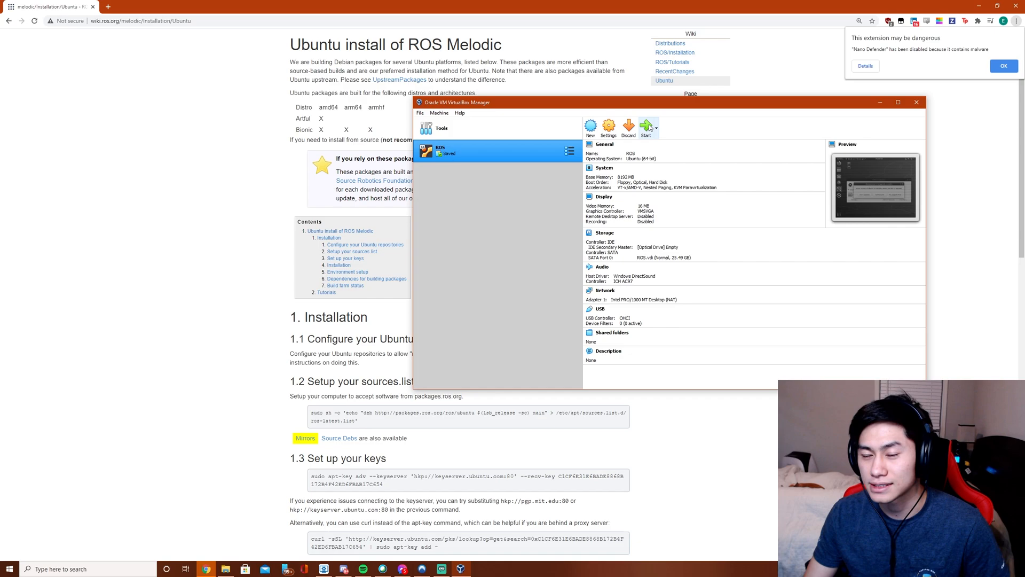
mouse_move(647, 125)
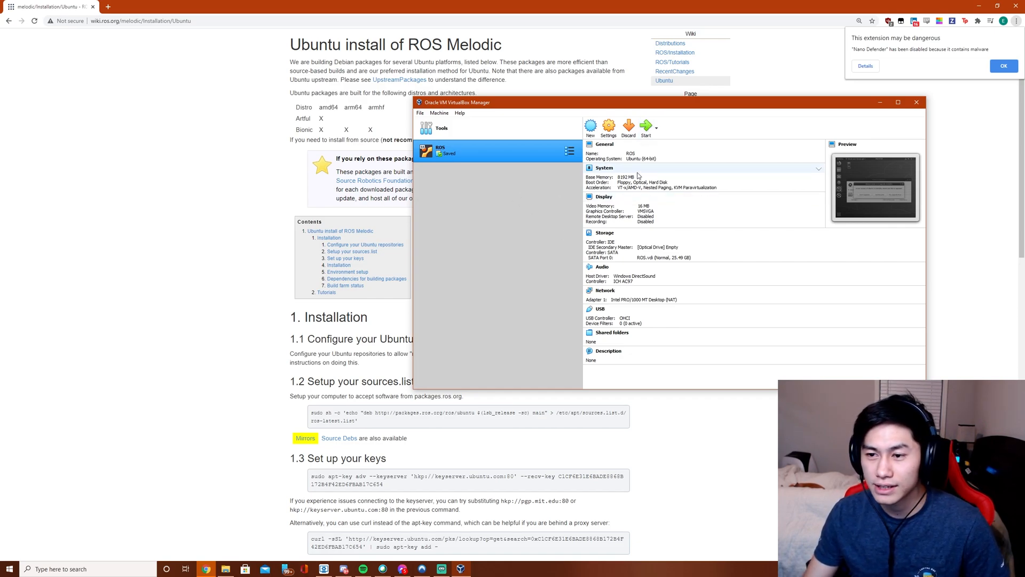
- Start the saved ROS machine and focus its restored Ubuntu desktop
left_click(604, 196)
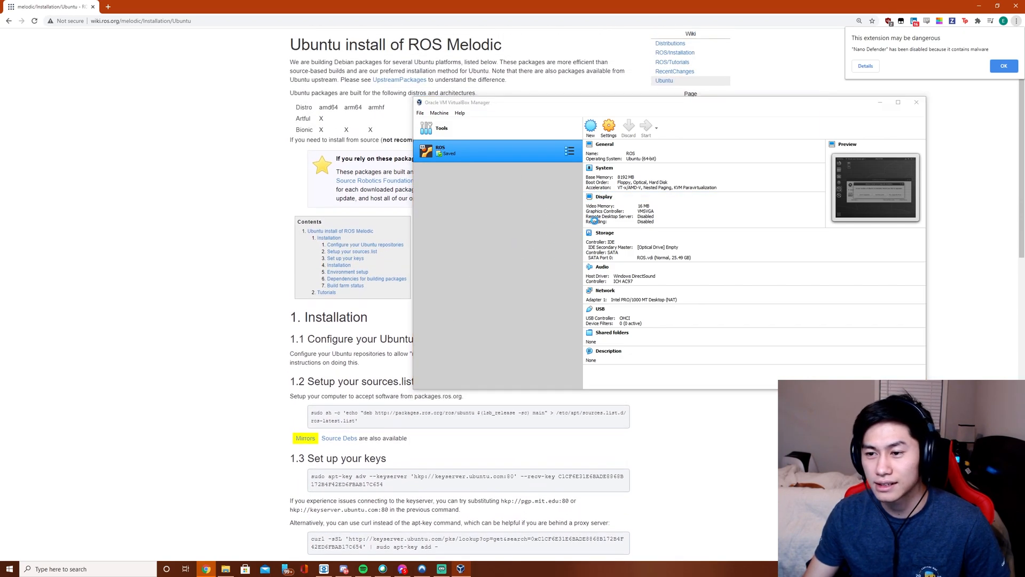
left_click(646, 125)
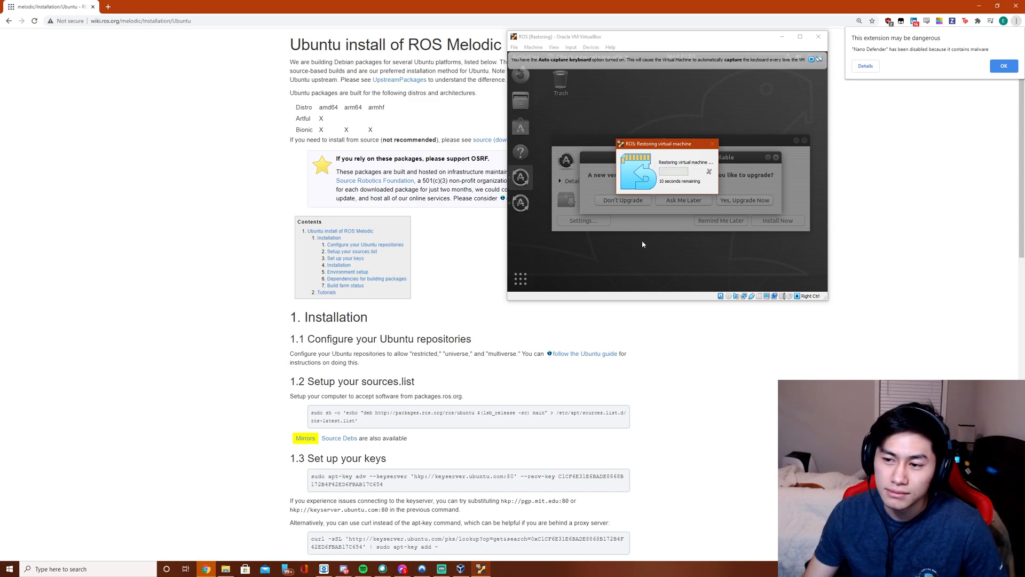
mouse_move(491, 243)
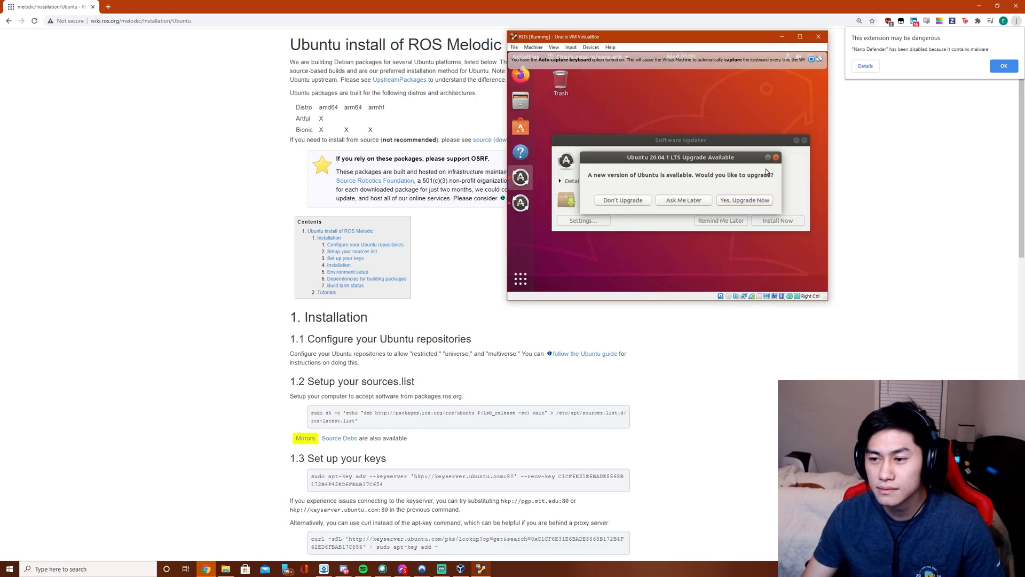
left_click(622, 199)
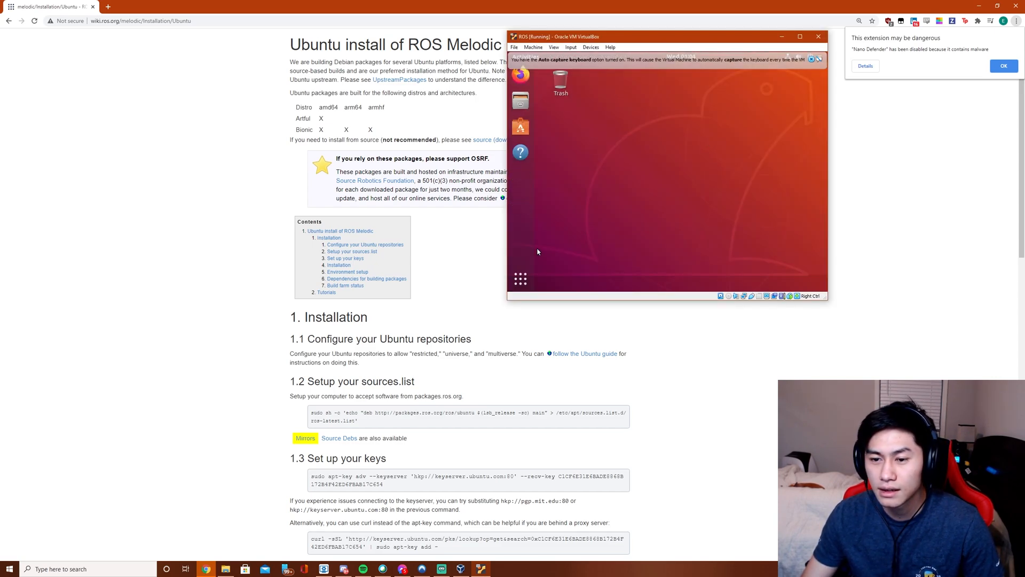
- Launch Ubuntu Software from the Show Applications grid
left_click(520, 277)
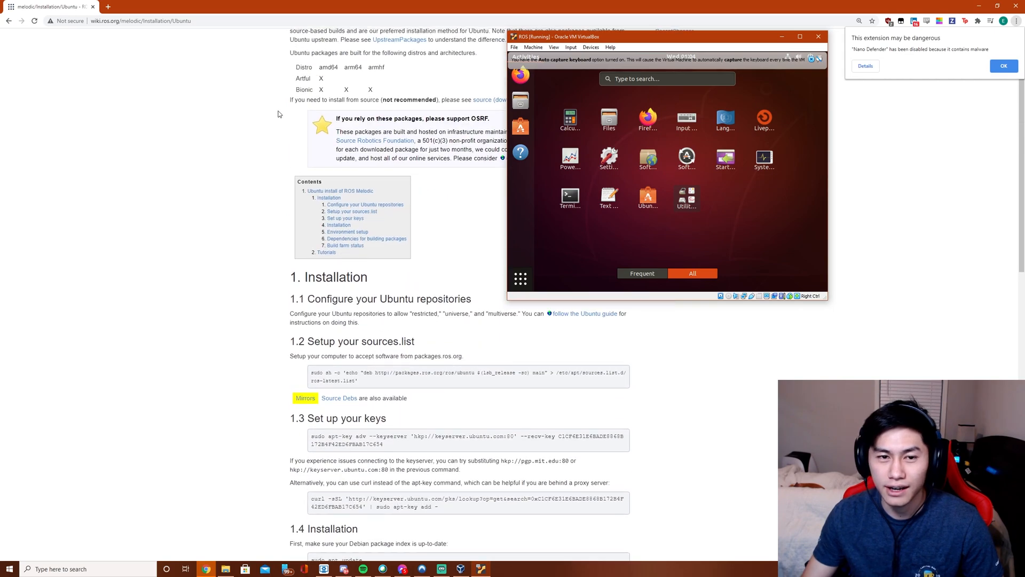
mouse_move(647, 98)
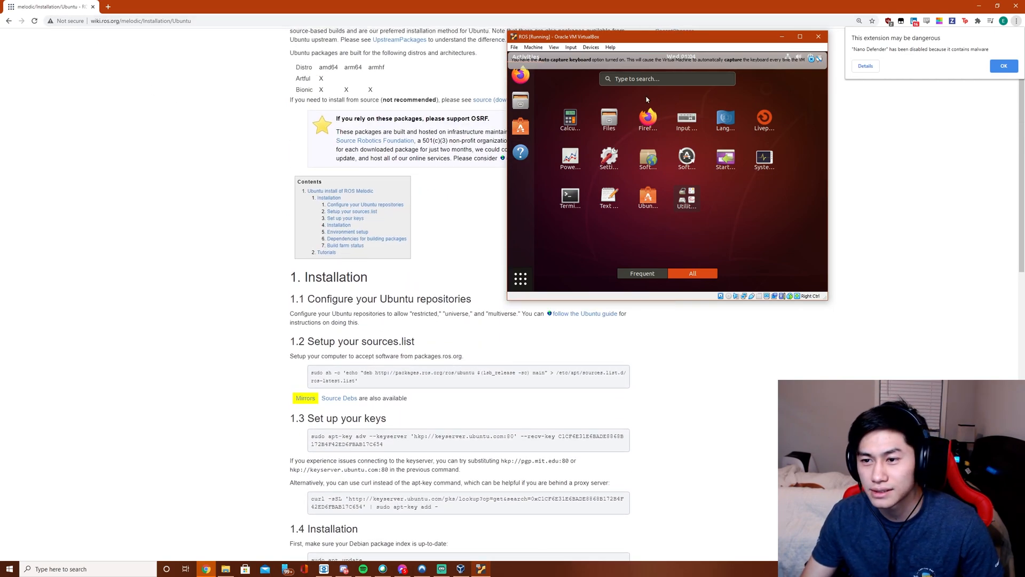
left_click(570, 193)
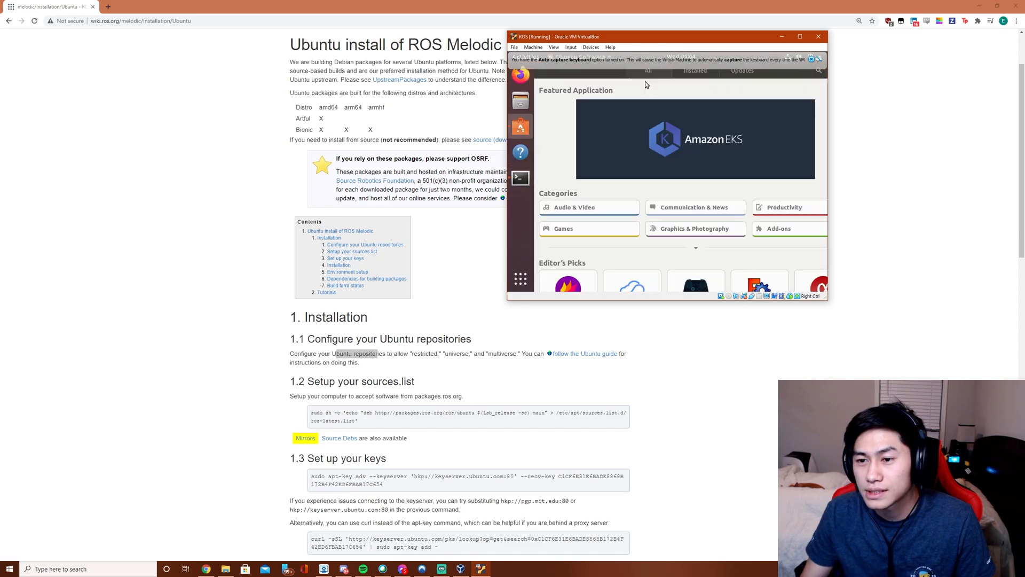
- Review the Ubuntu Software and Other Software source tabs with main, universe, restricted, multiverse enabled
left_click(520, 177)
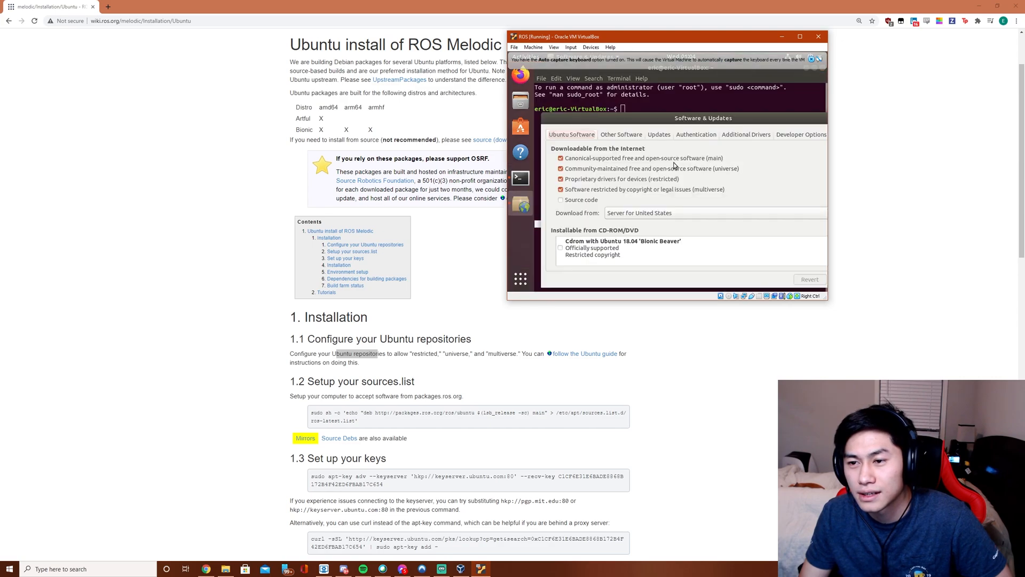
left_click(622, 135)
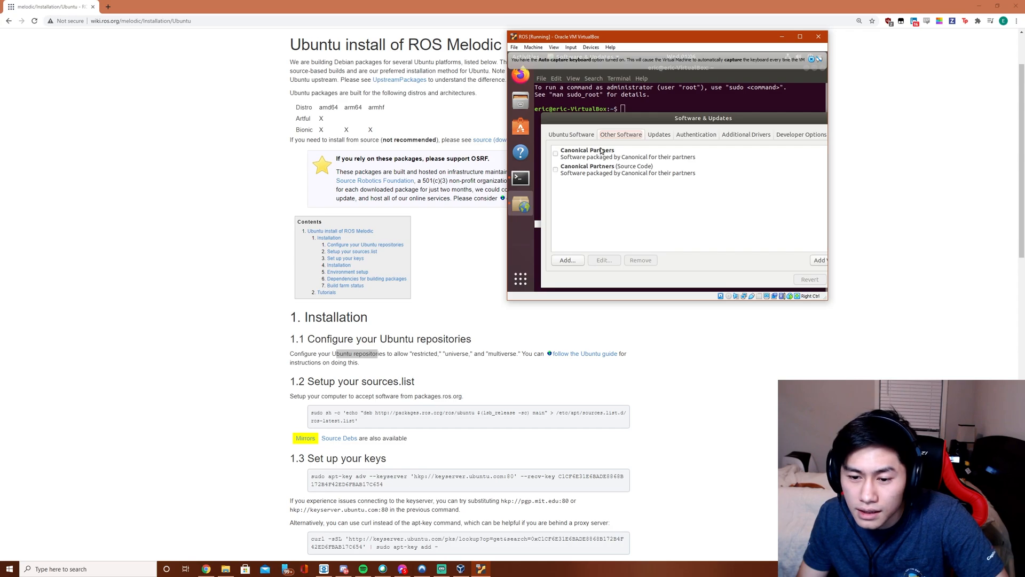
left_click(570, 134)
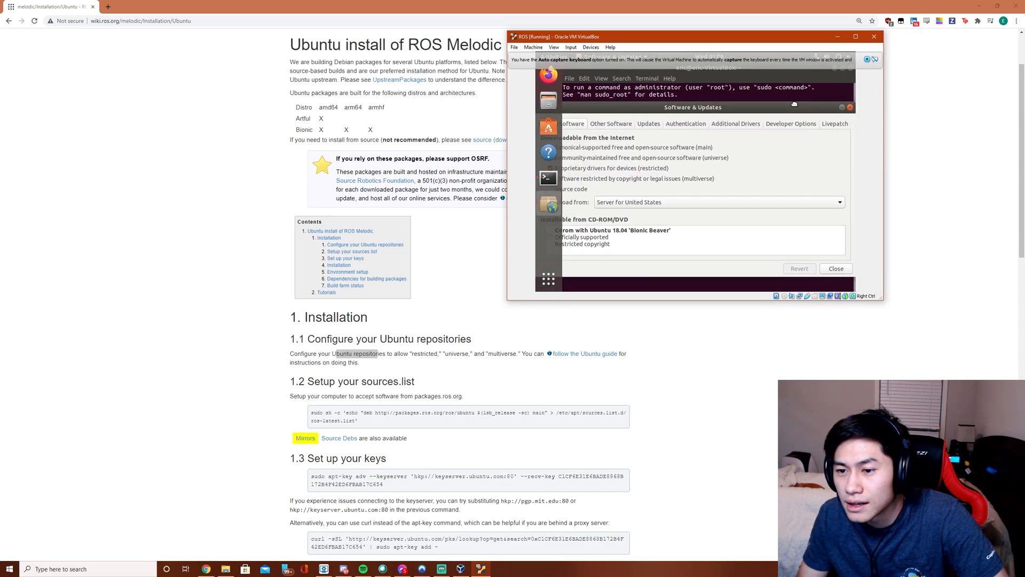
- Browse the Updates, Authentication, Developer Options and Livepatch tabs
left_click(648, 124)
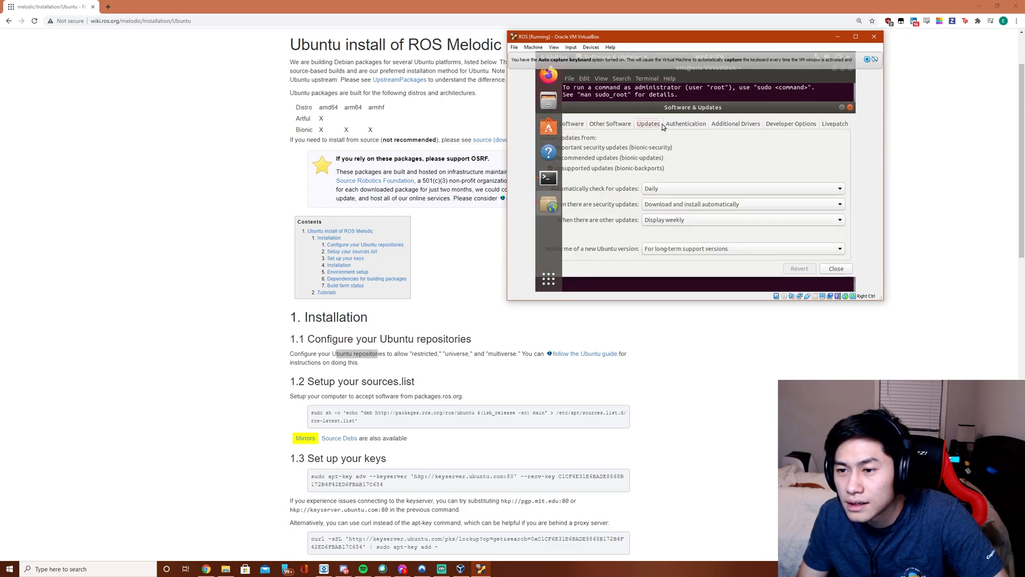
left_click(685, 124)
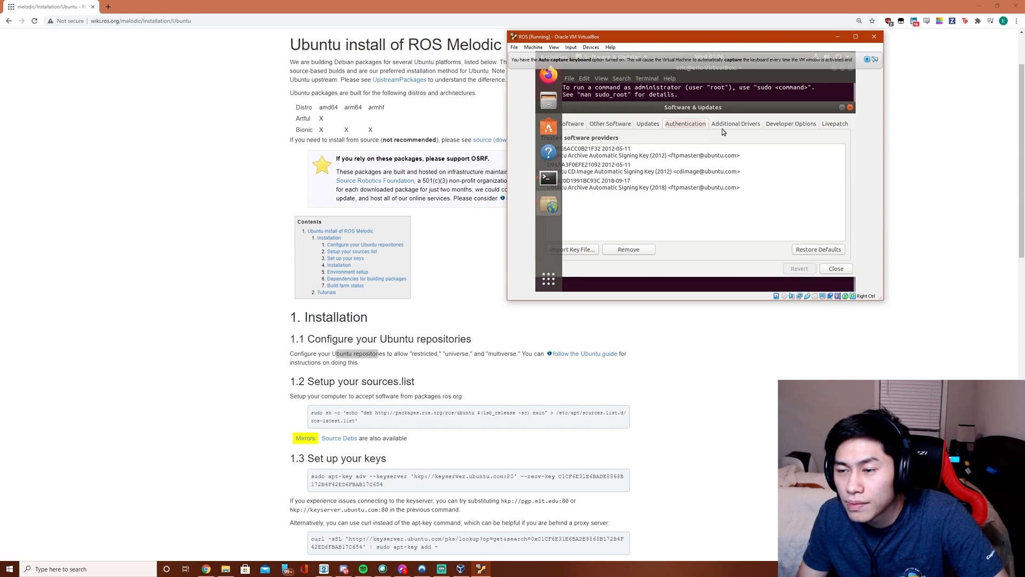
left_click(790, 124)
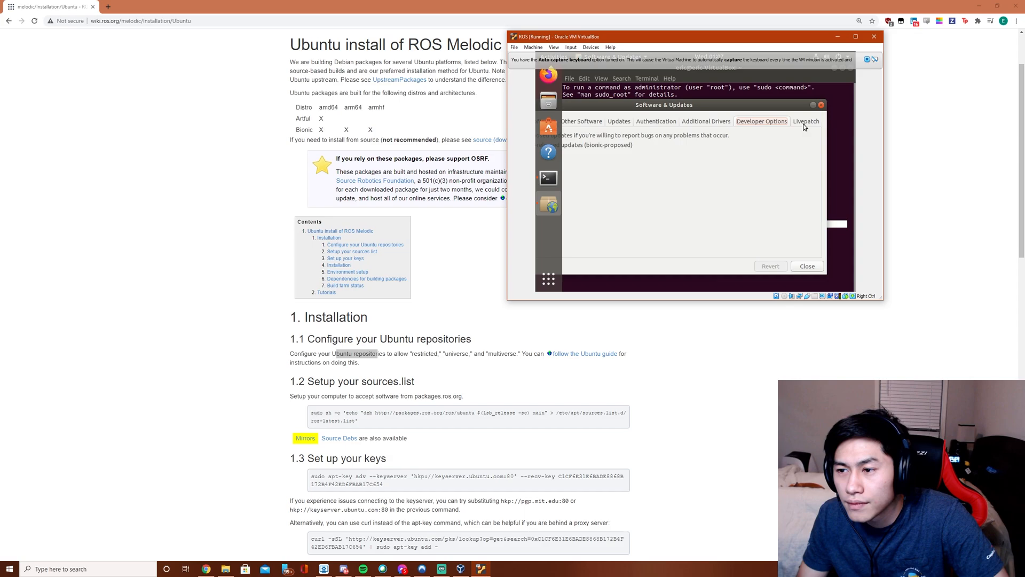
left_click(808, 266)
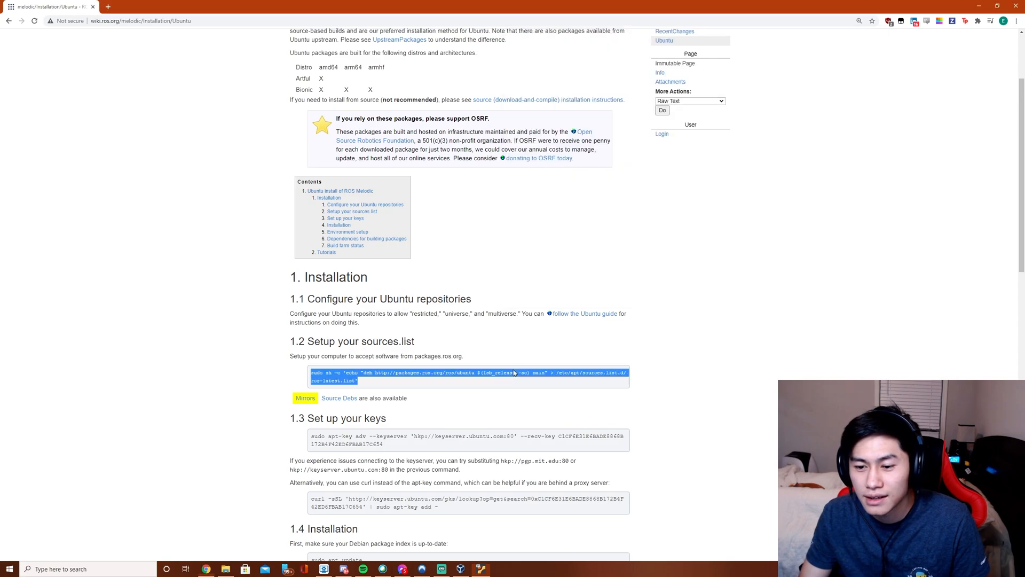
- Return to the VM, launch Firefox and begin a 'ros tuto' search
left_click(457, 568)
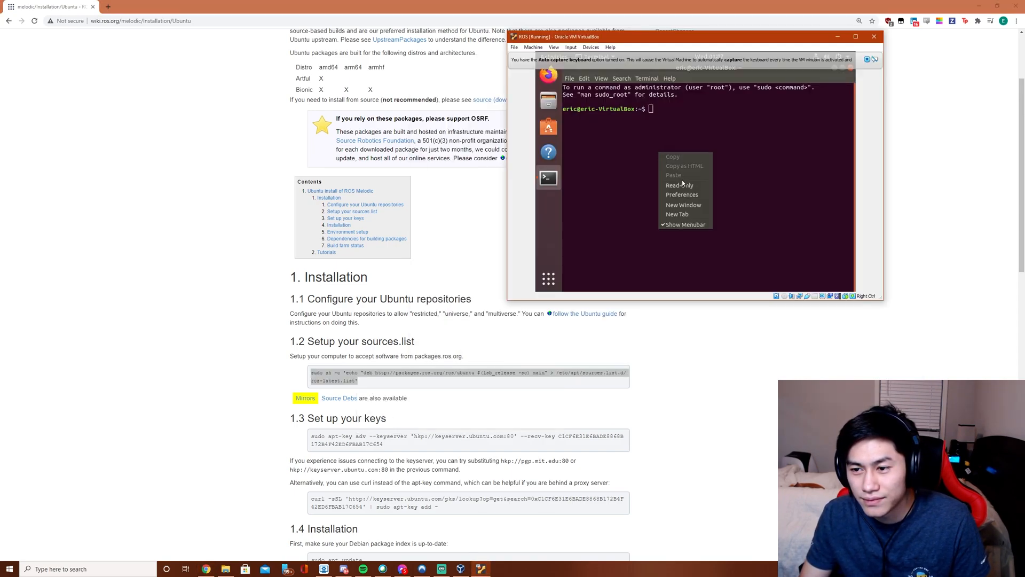
left_click(681, 169)
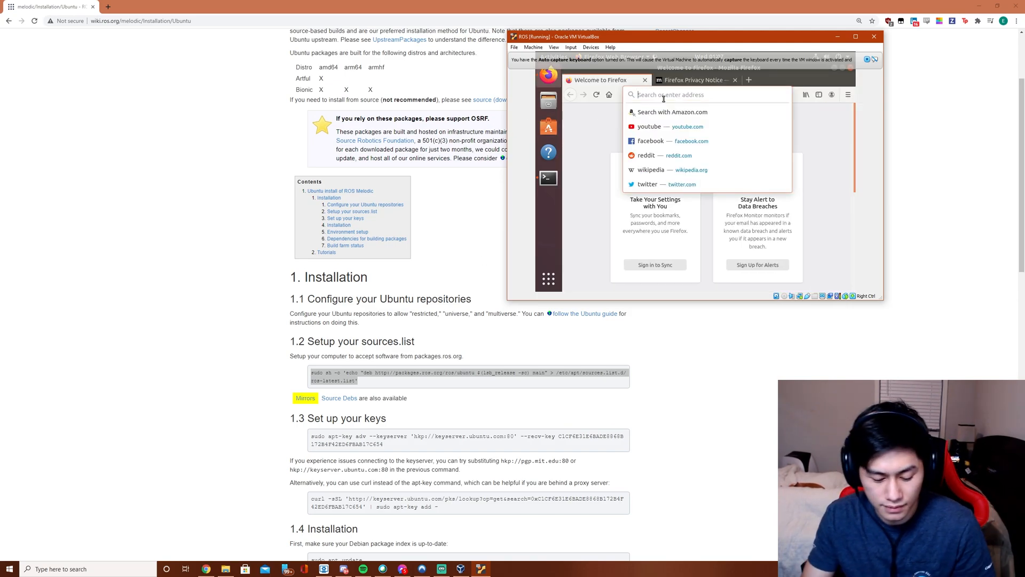
type("ros tuto")
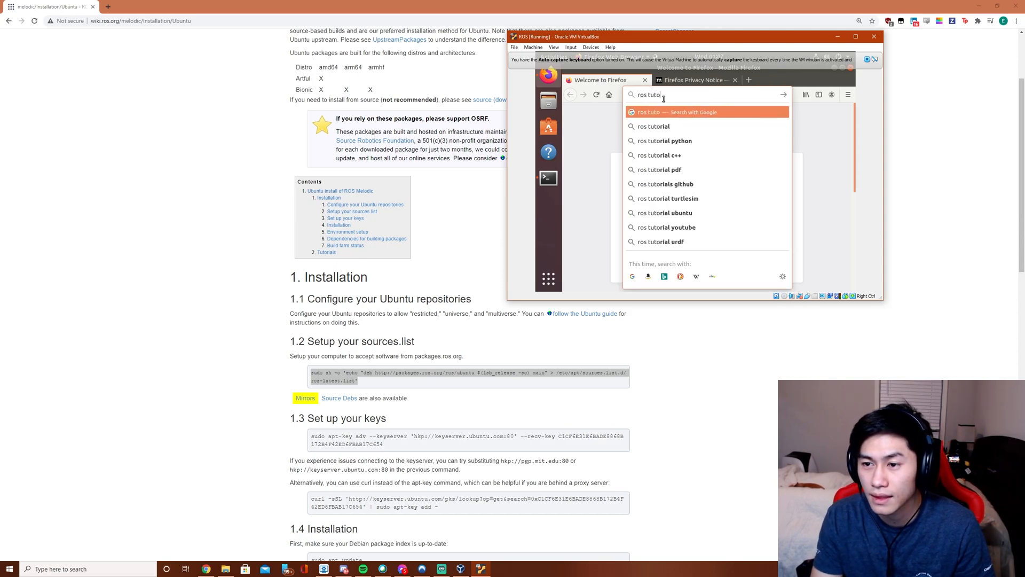
- Search 'install ros' and reach the sources.list command on the ROS Melodic Ubuntu install page
key("Backspace")
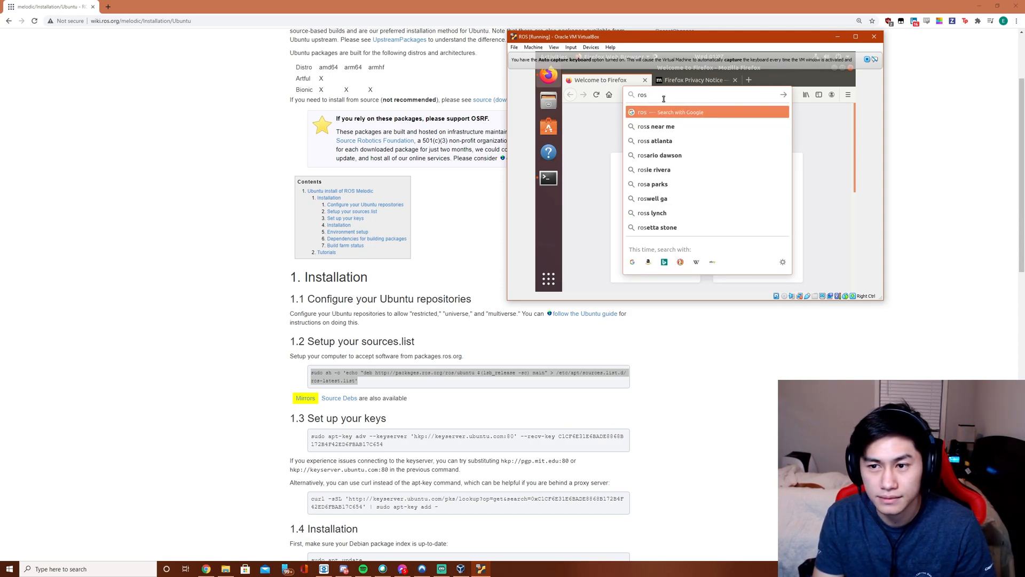
type("install ros")
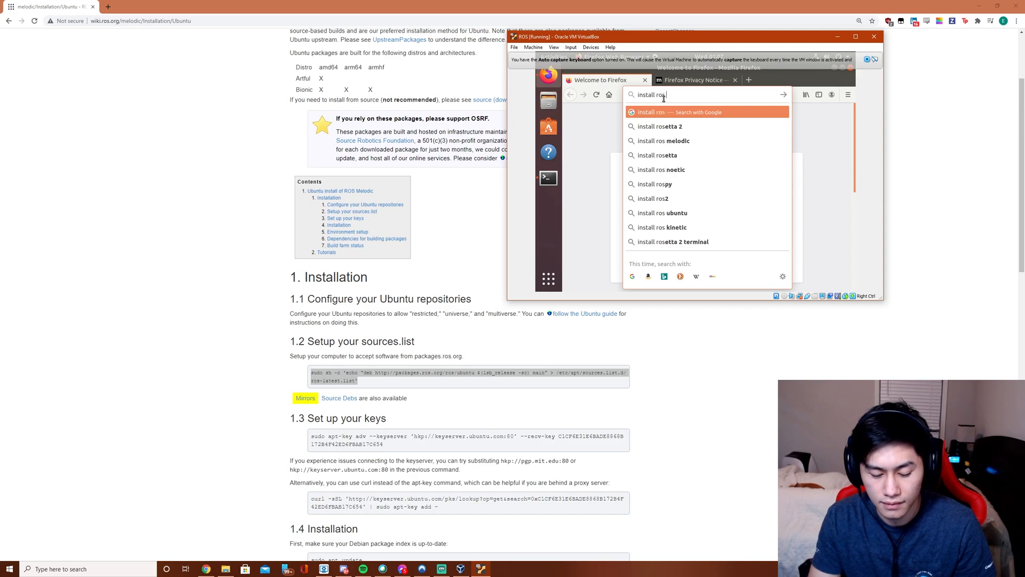
left_click(664, 141)
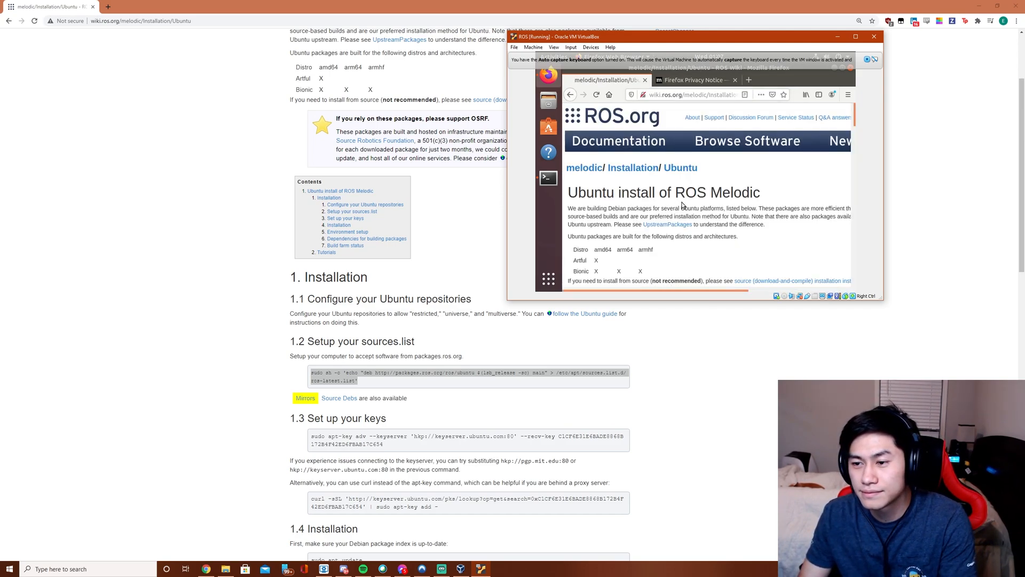
scroll("down", 3)
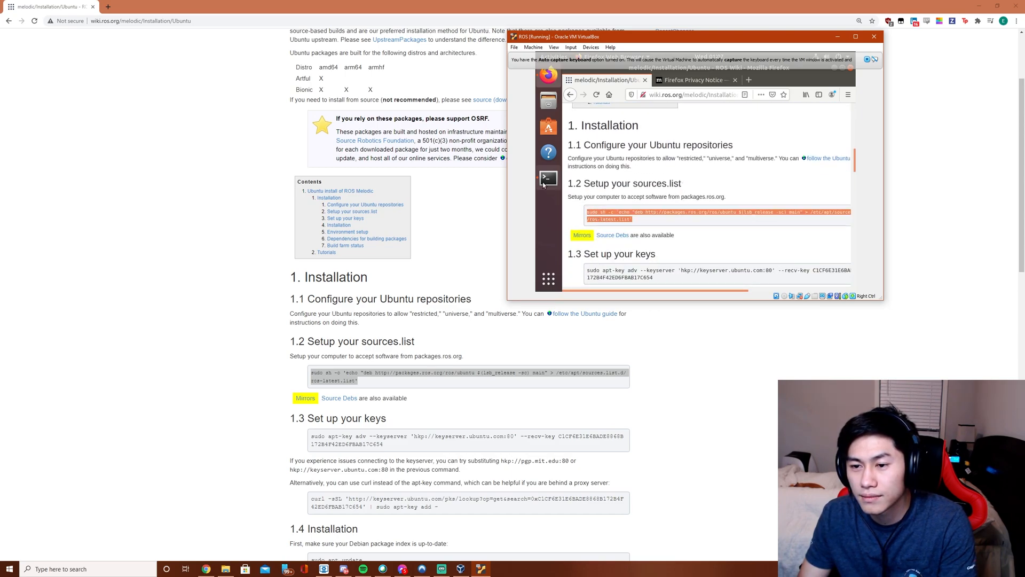
- Run the sources.list command in the VM terminal
left_click(547, 178)
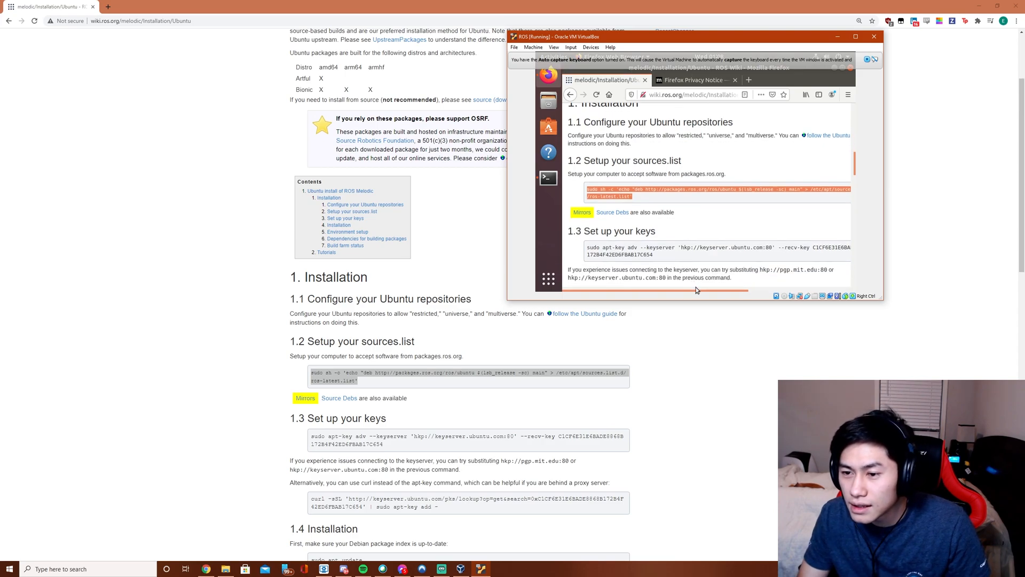
mouse_move(730, 293)
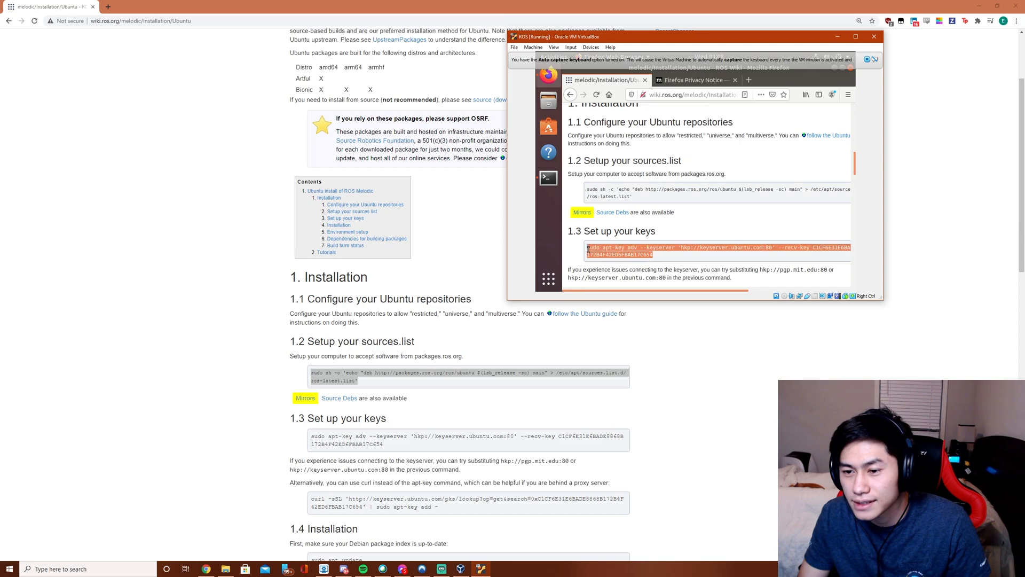
left_click(548, 177)
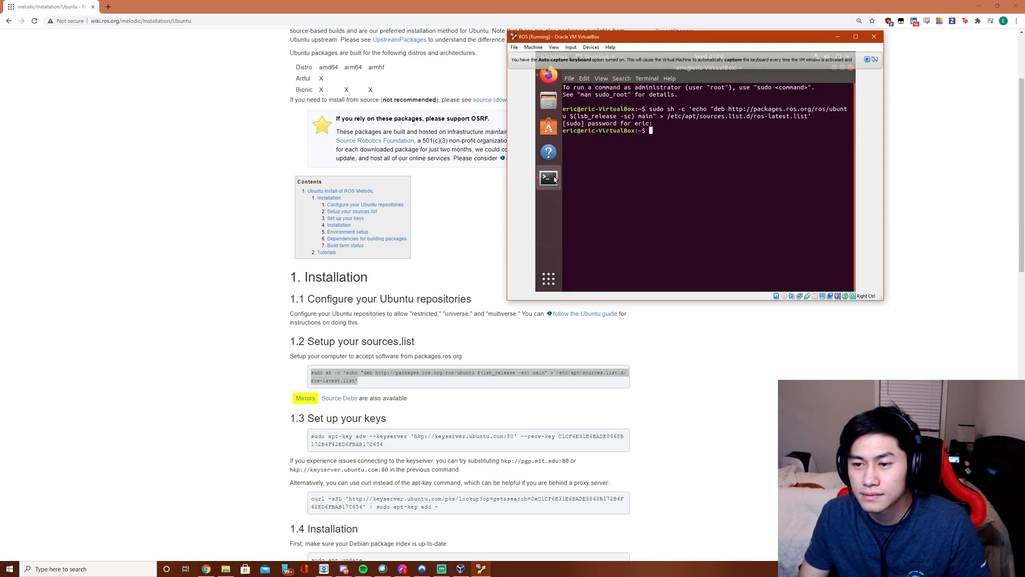
- Run the apt-key command importing the ROS signing key and begin typing 'sudo apt ipd'
key("Return")
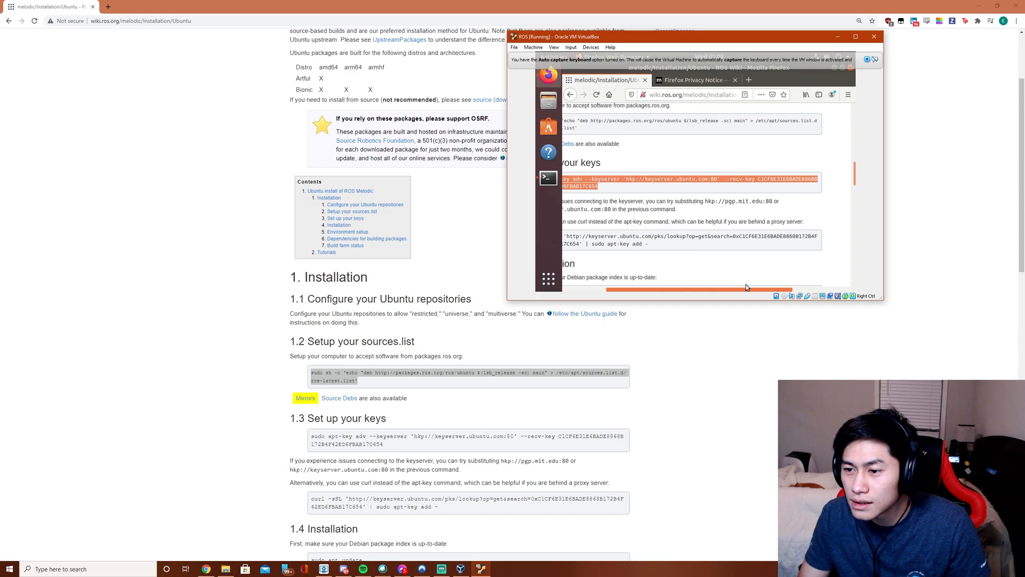
scroll("down", 3)
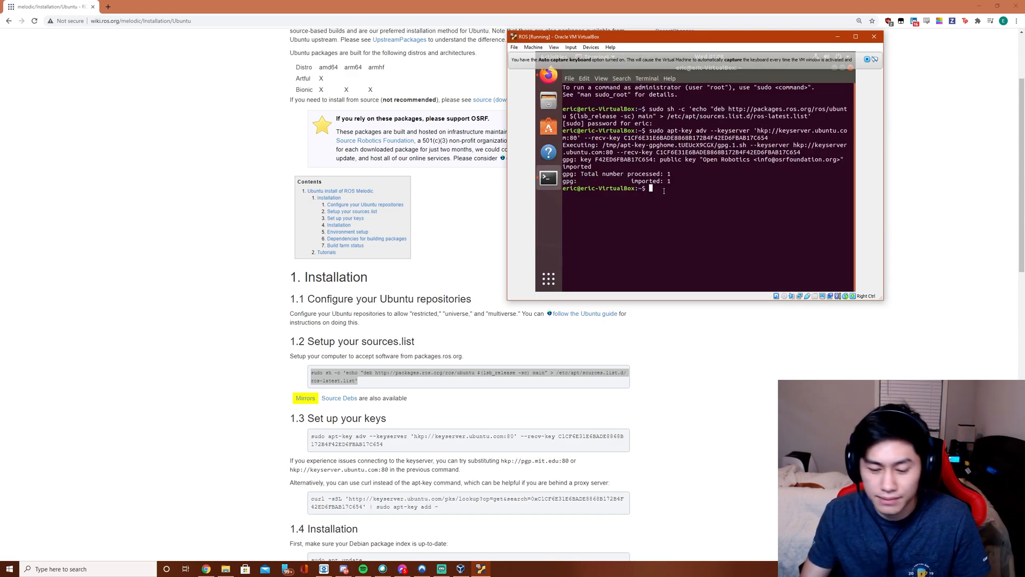
type("sudo apt ipd")
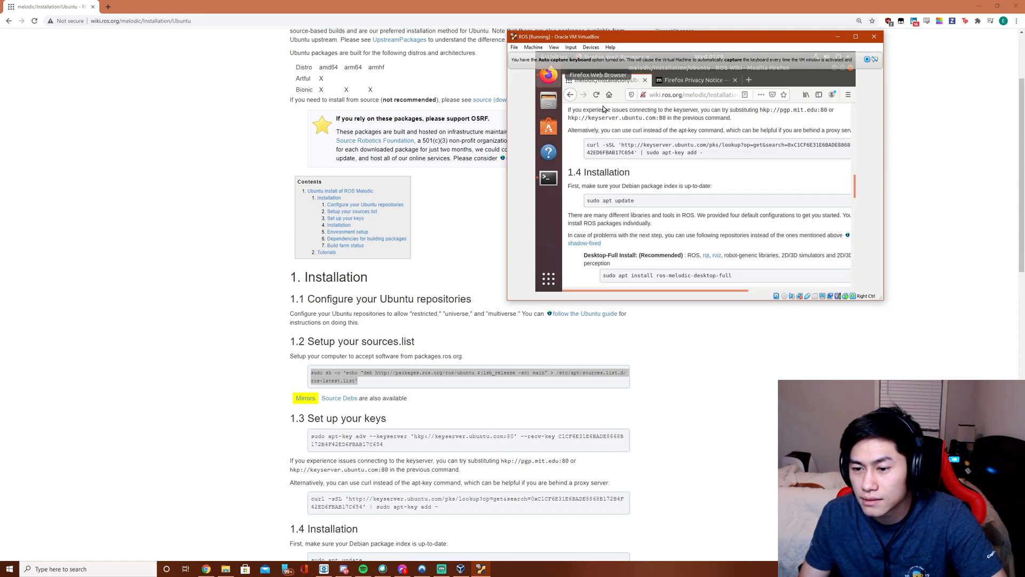
- Scroll the guide to the 1.4 Installation commands
scroll("down", 3)
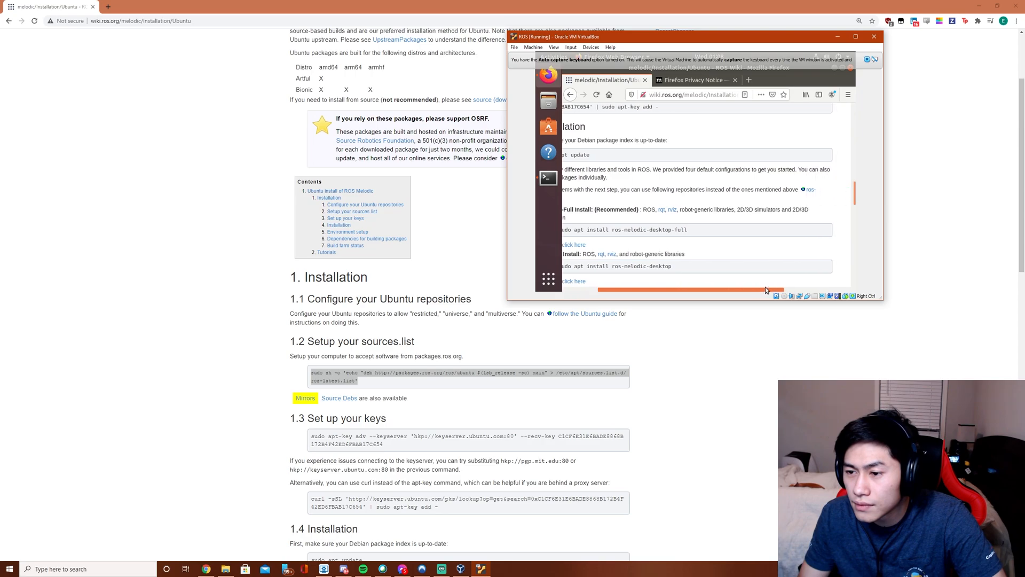
scroll("down", 3)
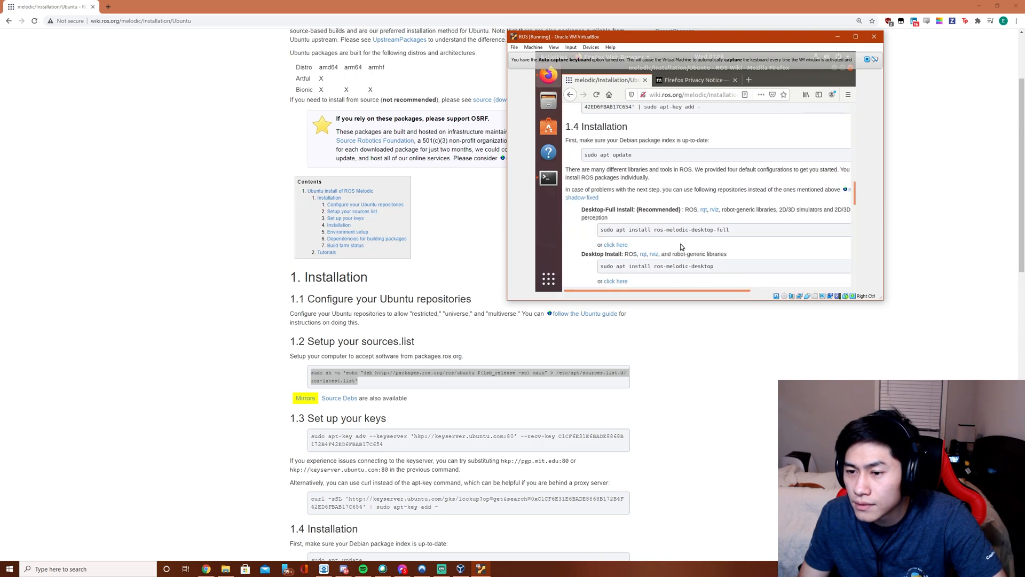
scroll("down", 3)
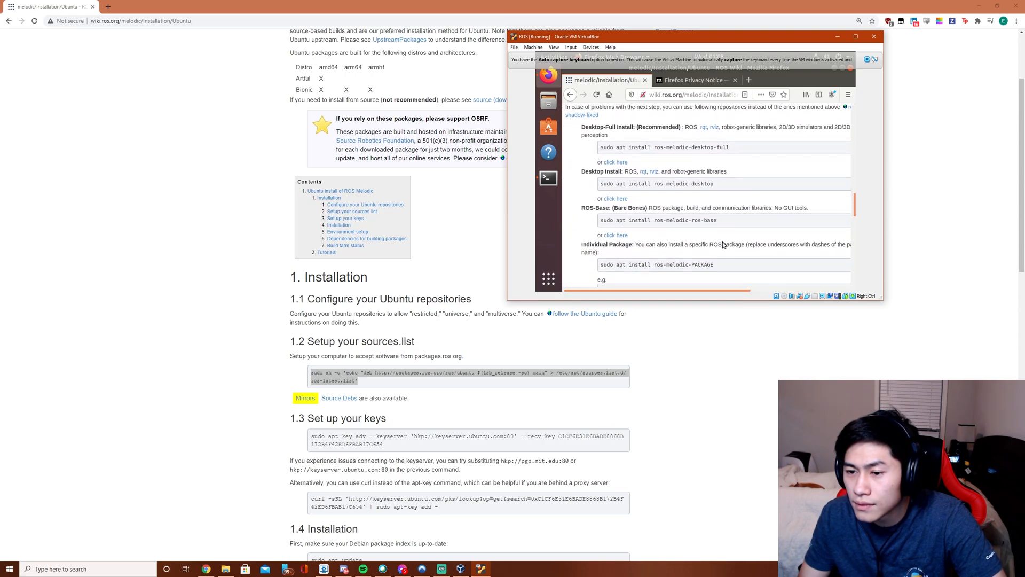
scroll("down", 3)
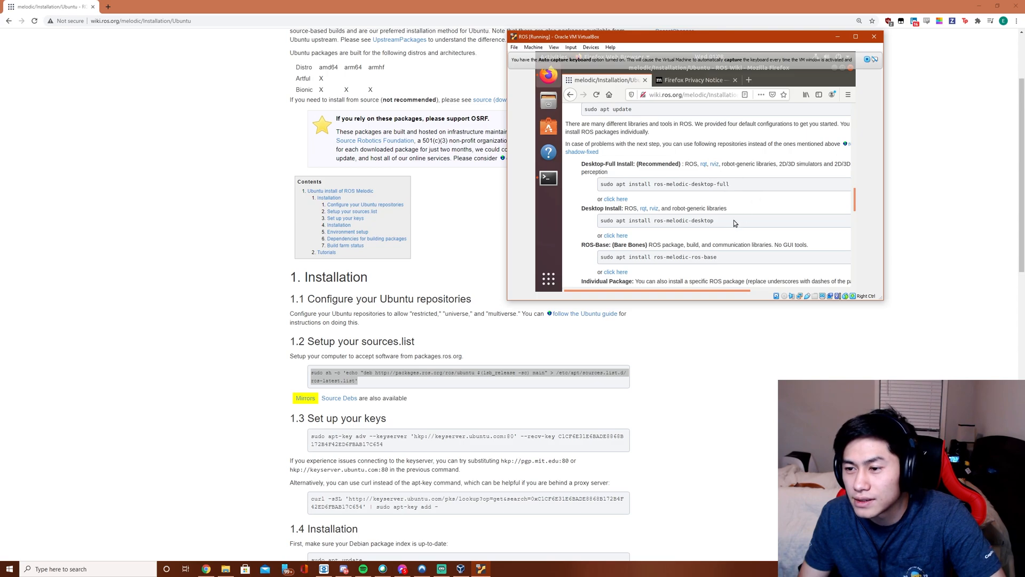
mouse_move(741, 211)
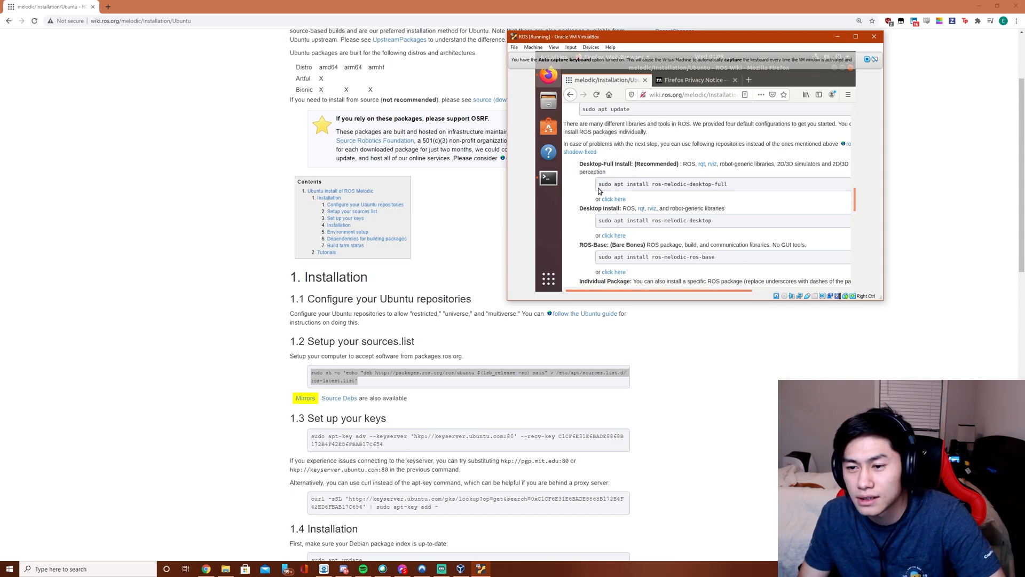
- Paste and run 'sudo apt install ros-melodic-desktop-full' in the terminal, reaching section 1.5
right_click(667, 184)
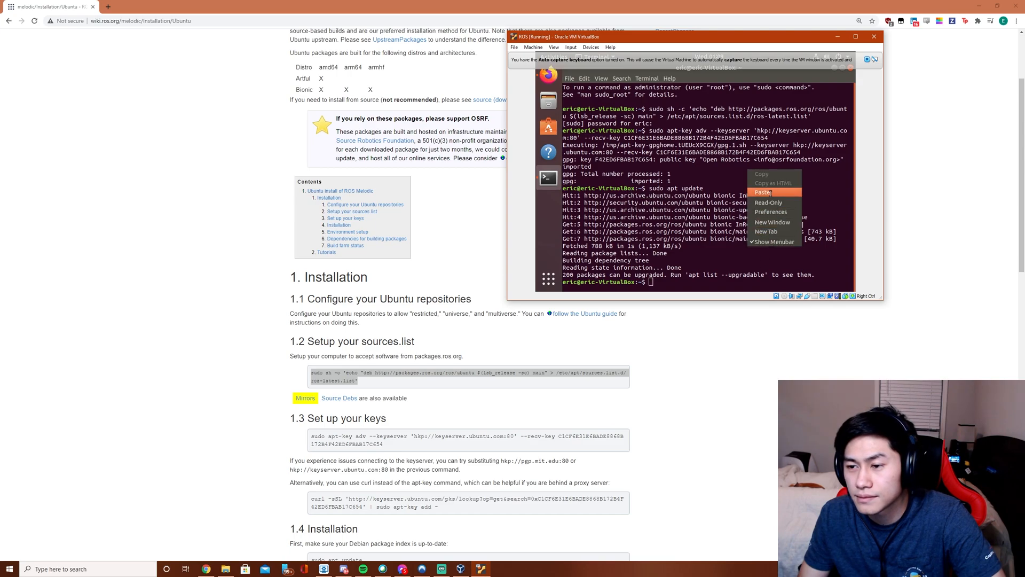
left_click(763, 192)
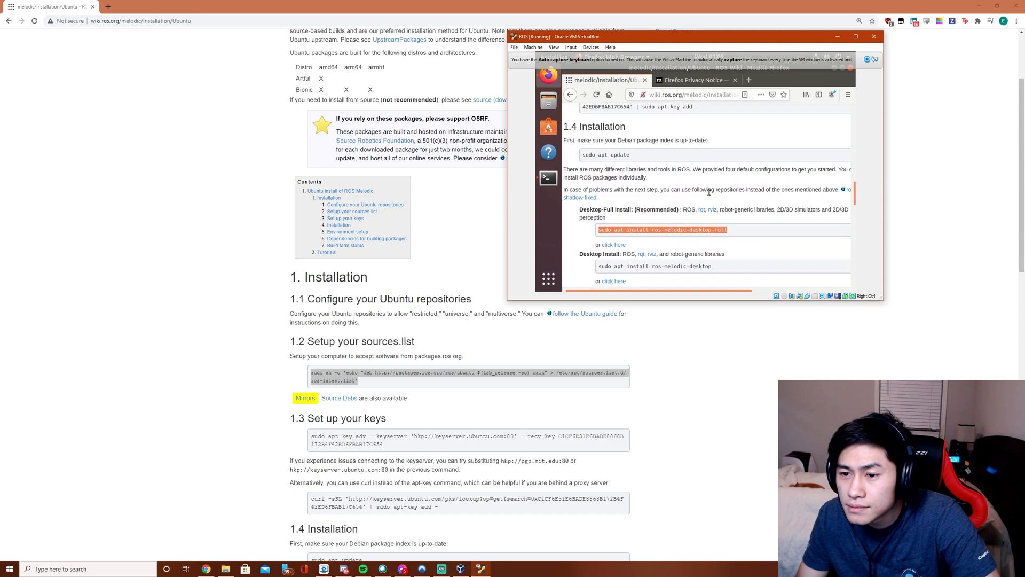
scroll("down", 3)
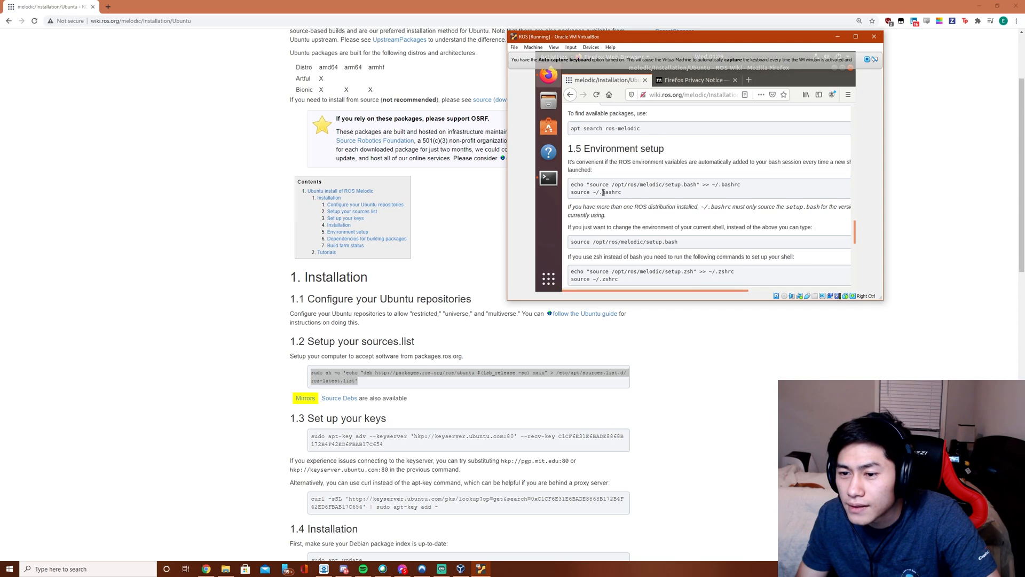
mouse_move(626, 204)
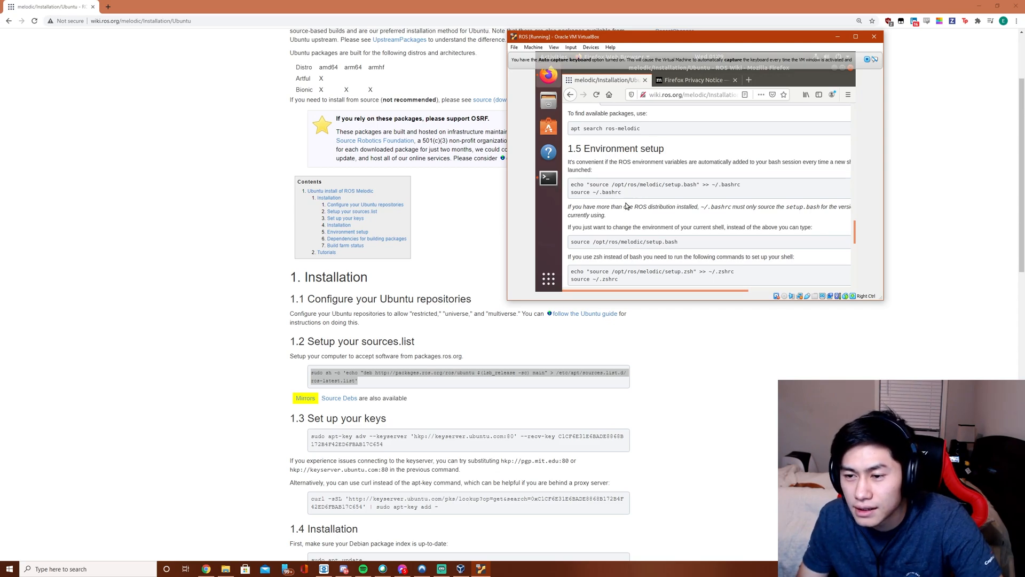
mouse_move(579, 173)
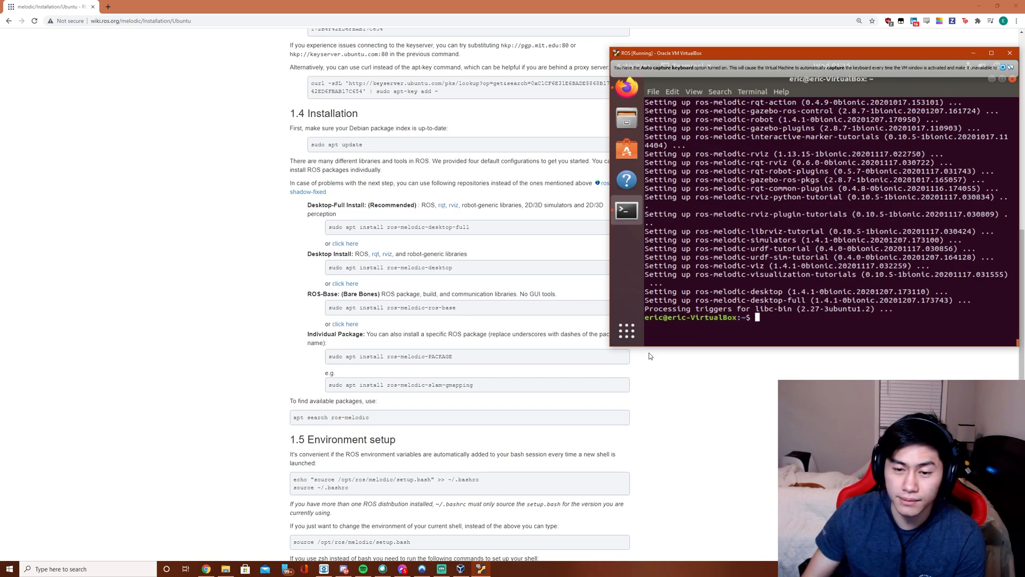
mouse_move(626, 331)
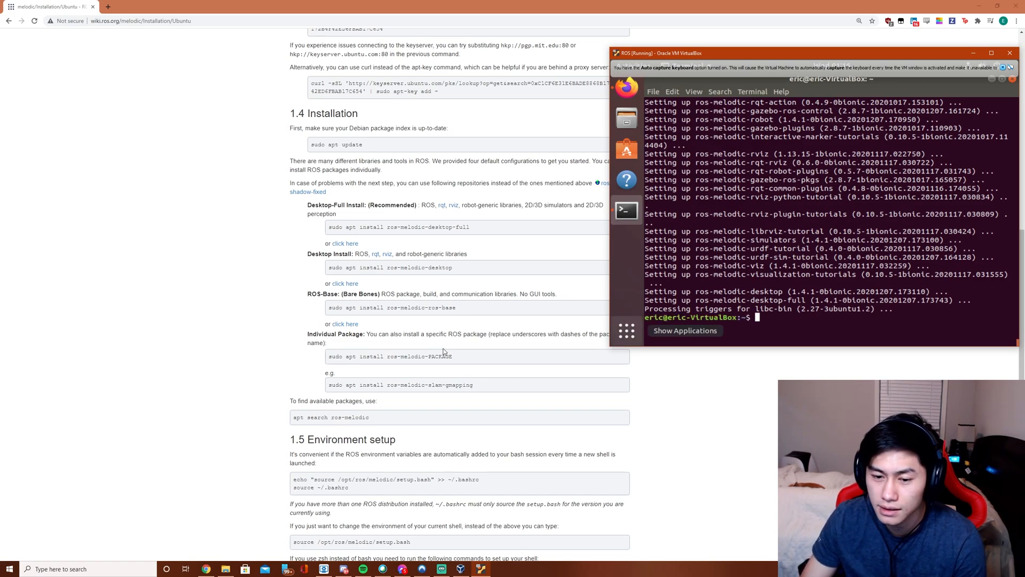
- Append the ROS setup.bash line to ~/.bashrc and run 'source ~/.bashrc' in the terminal
scroll("down", 3)
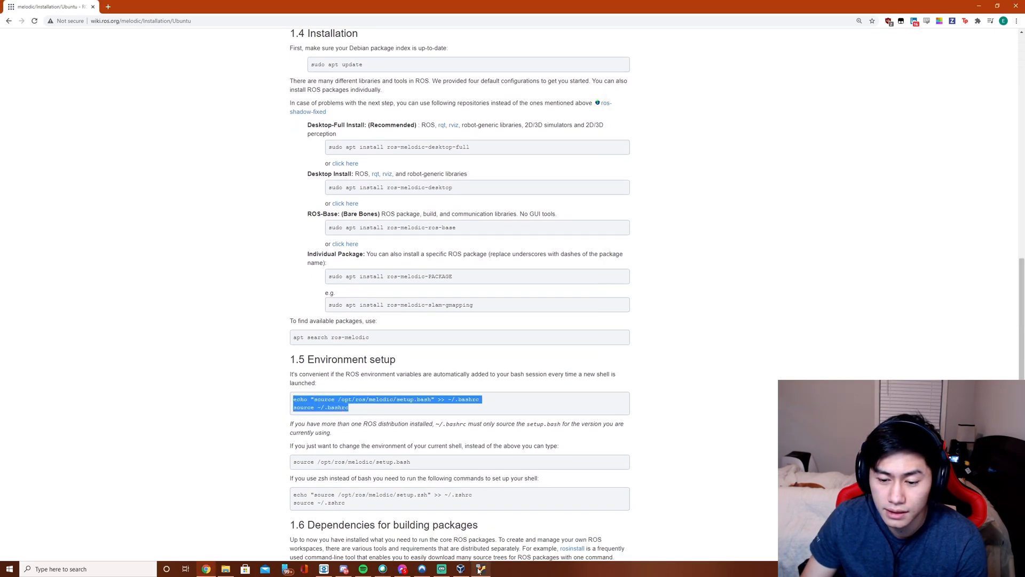
left_click(481, 568)
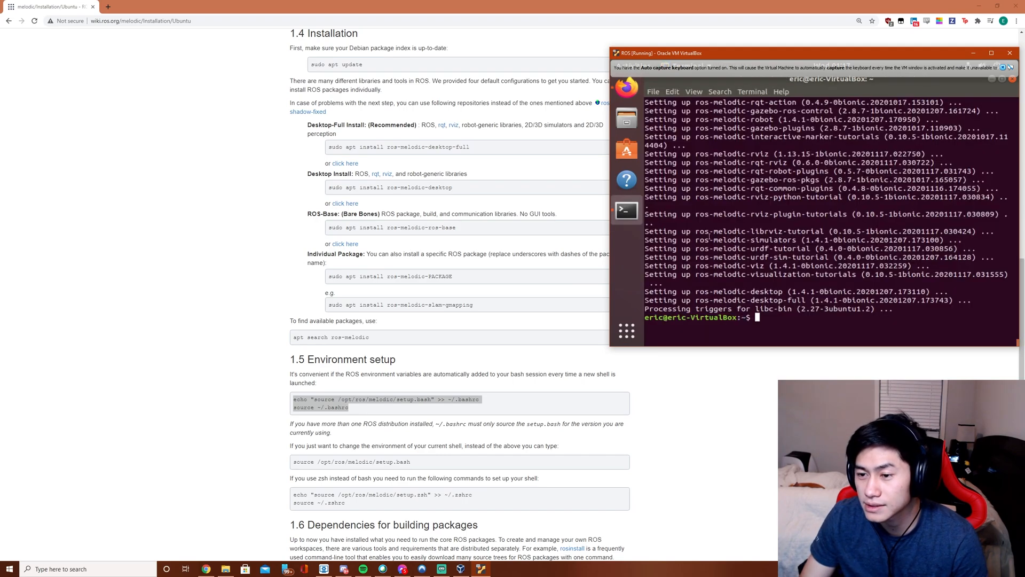
mouse_move(672, 220)
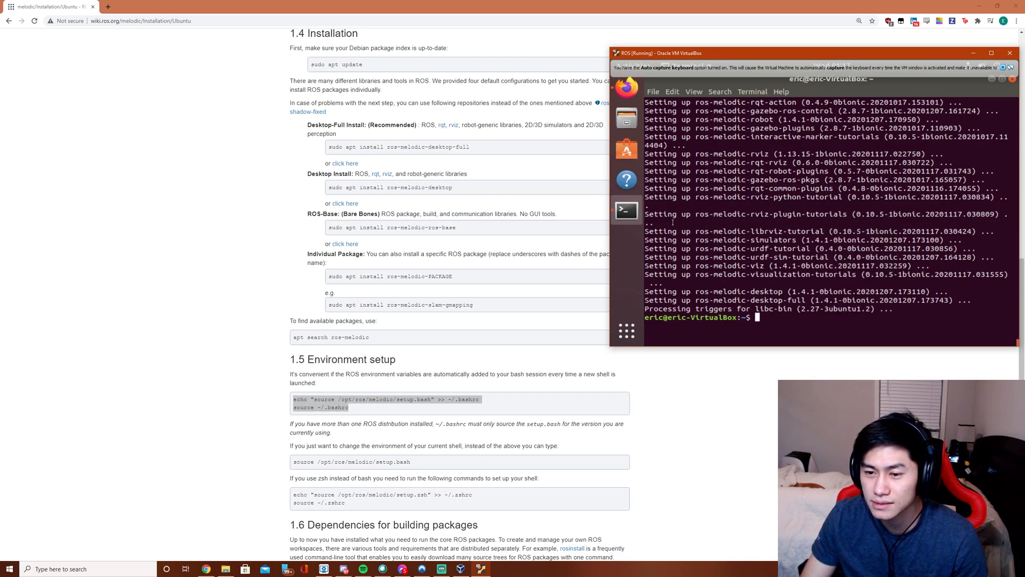
type("source ~/.bashrc")
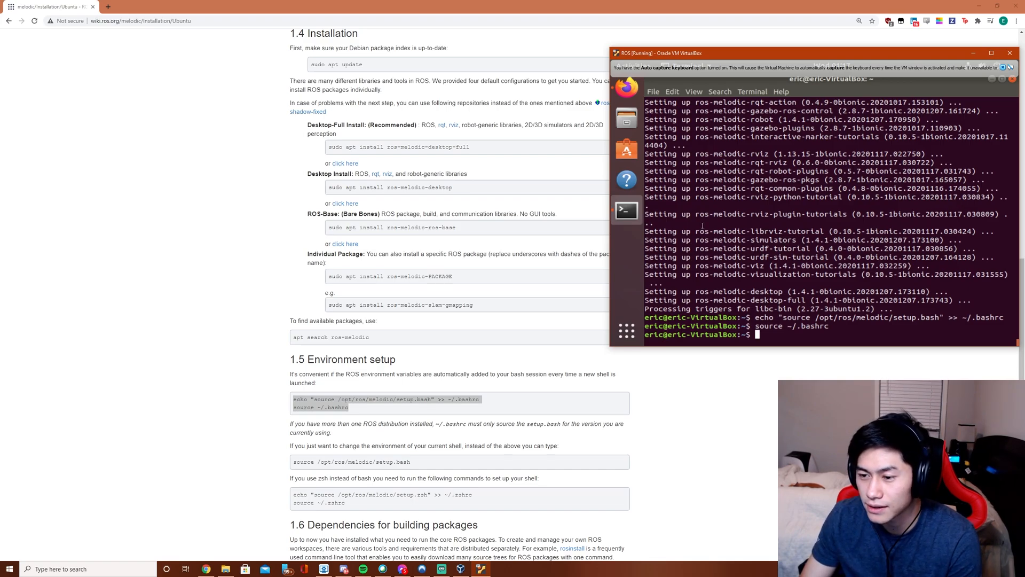
- Install python-rosdep and the other build tools in the VM terminal, confirming with Y
scroll("down", 3)
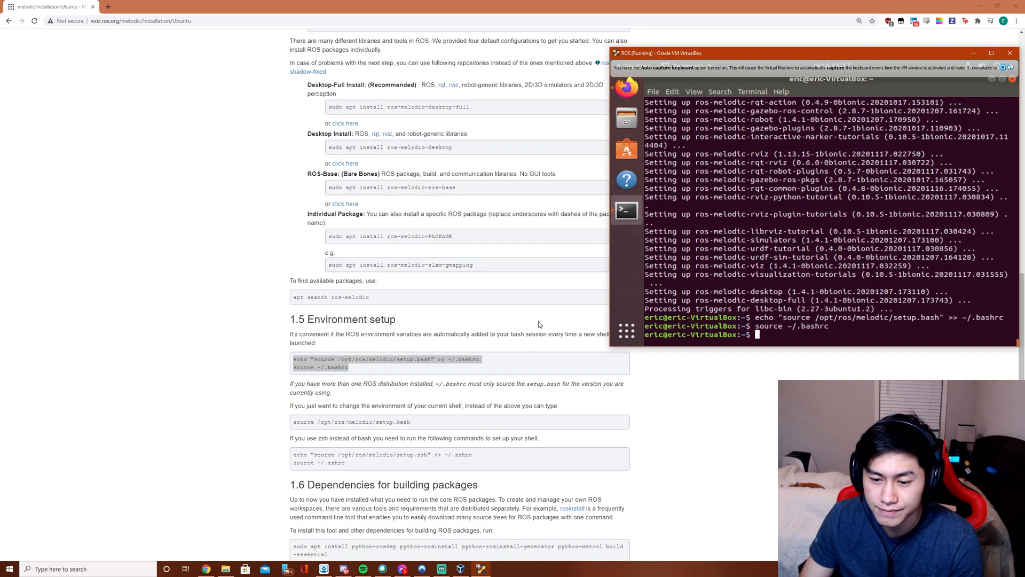
scroll("down", 3)
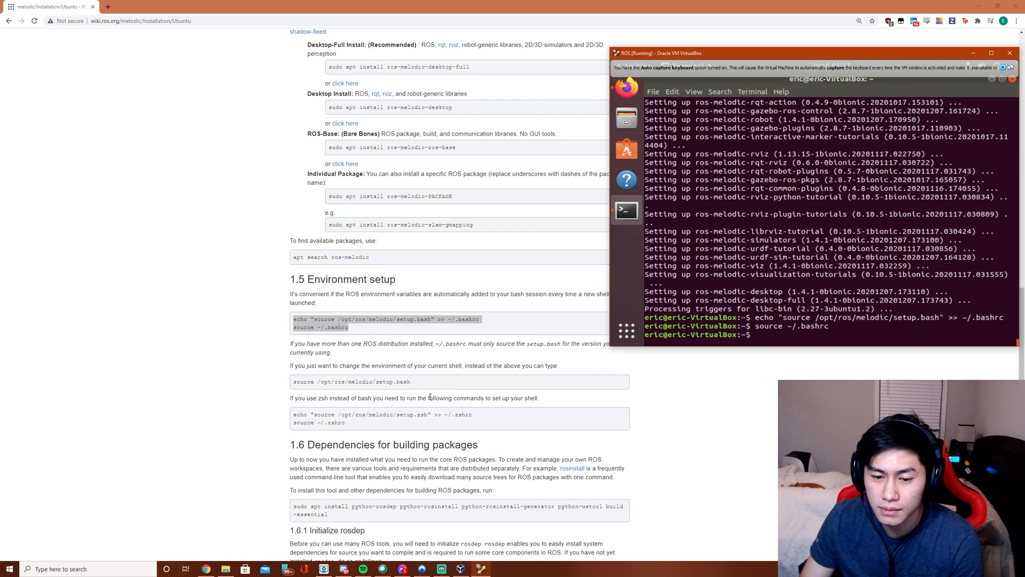
scroll("down", 3)
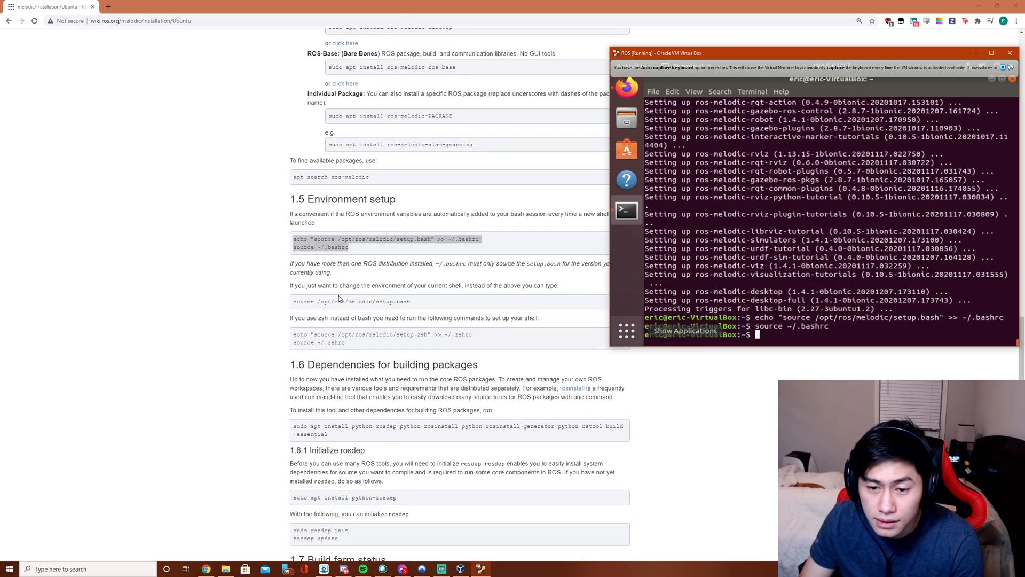
scroll("down", 3)
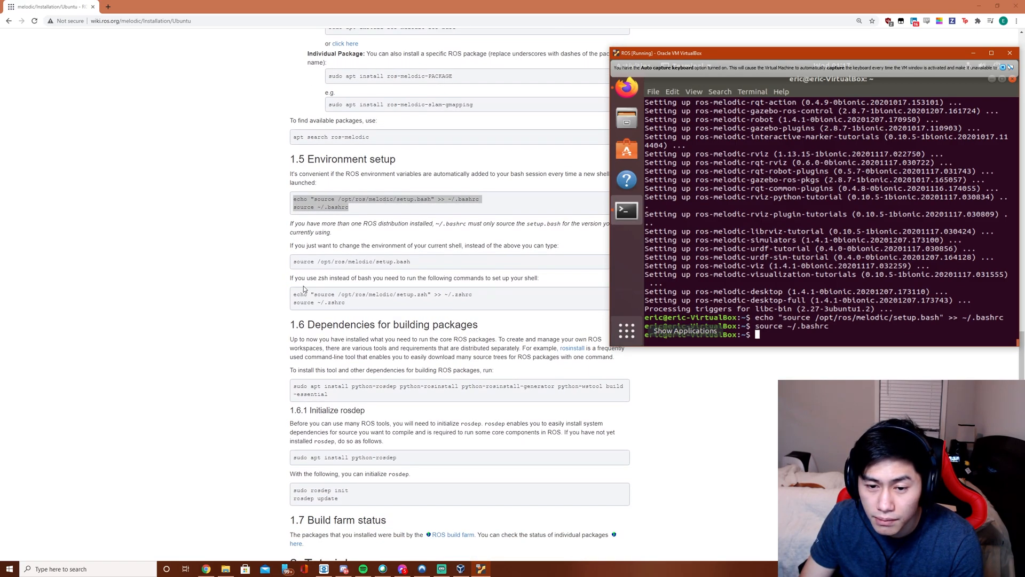
scroll("down", 3)
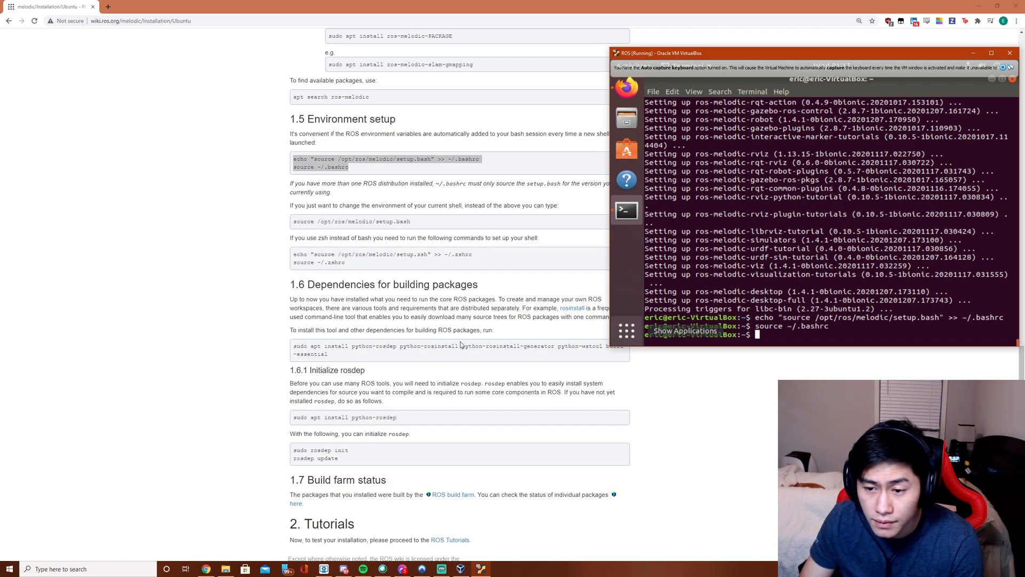
scroll("down", 3)
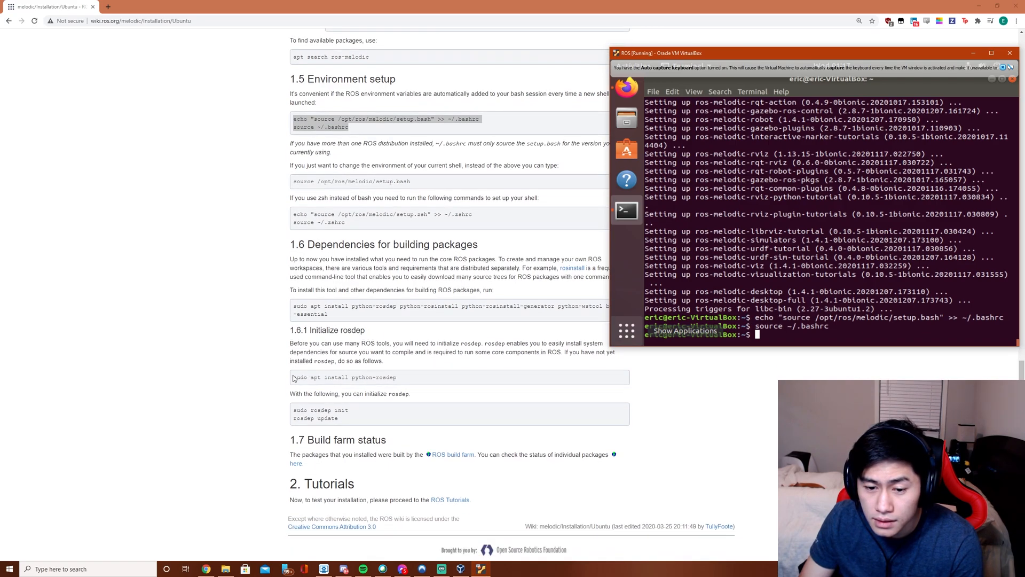
right_click(364, 377)
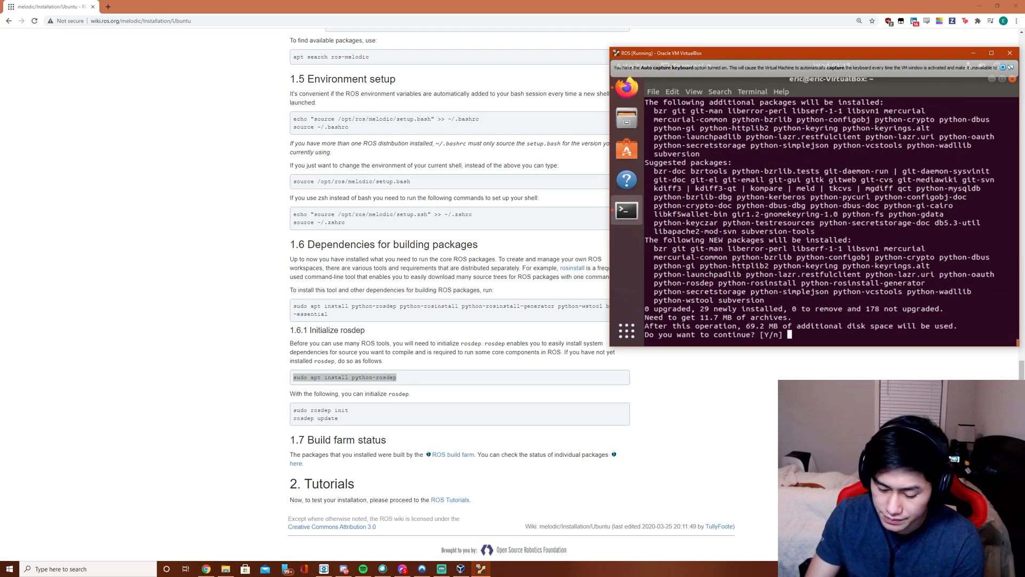
type("Y")
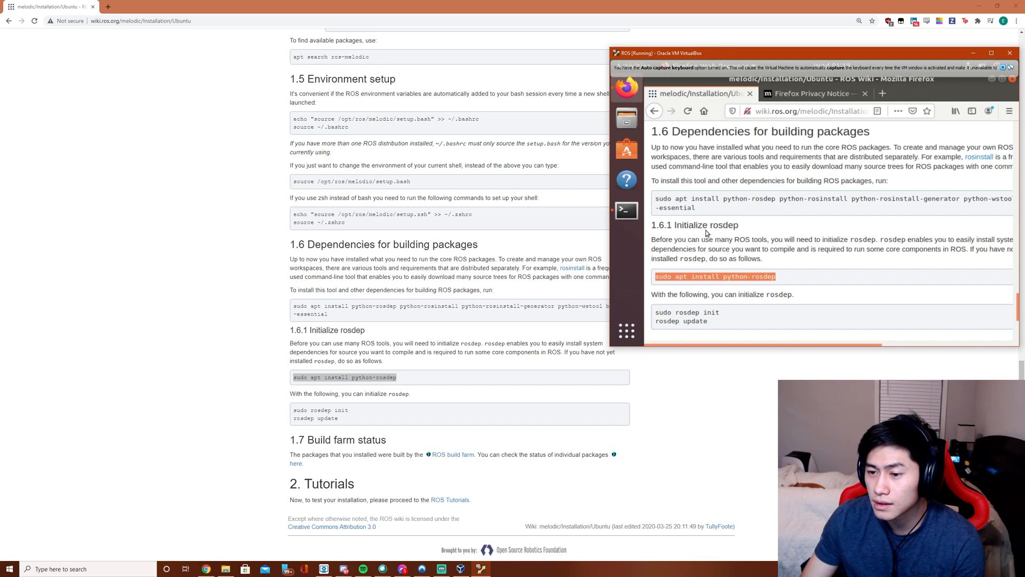
mouse_move(739, 197)
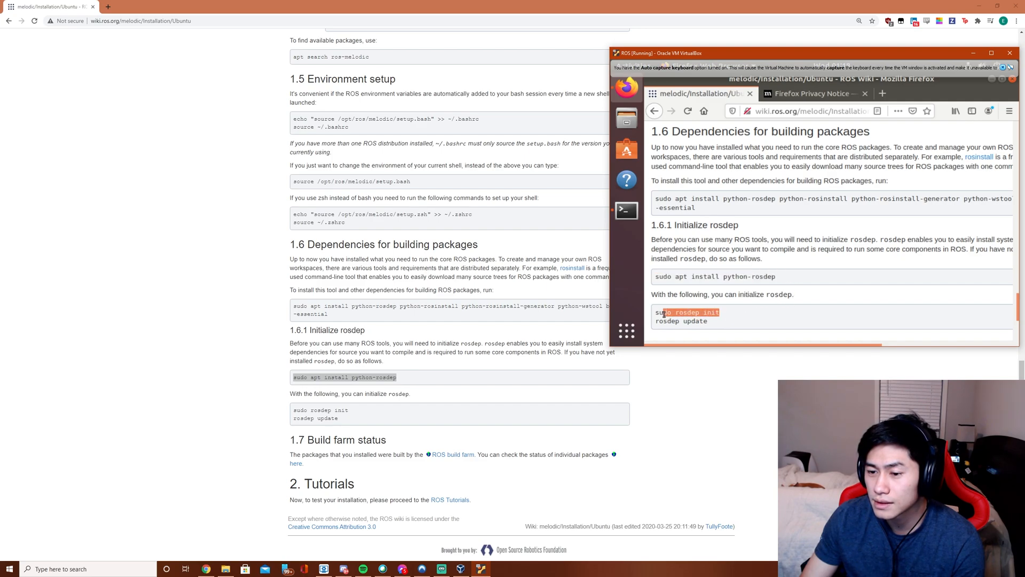
- Run 'sudo rosdep init' then 'rosdep update' in the VM terminal
right_click(685, 311)
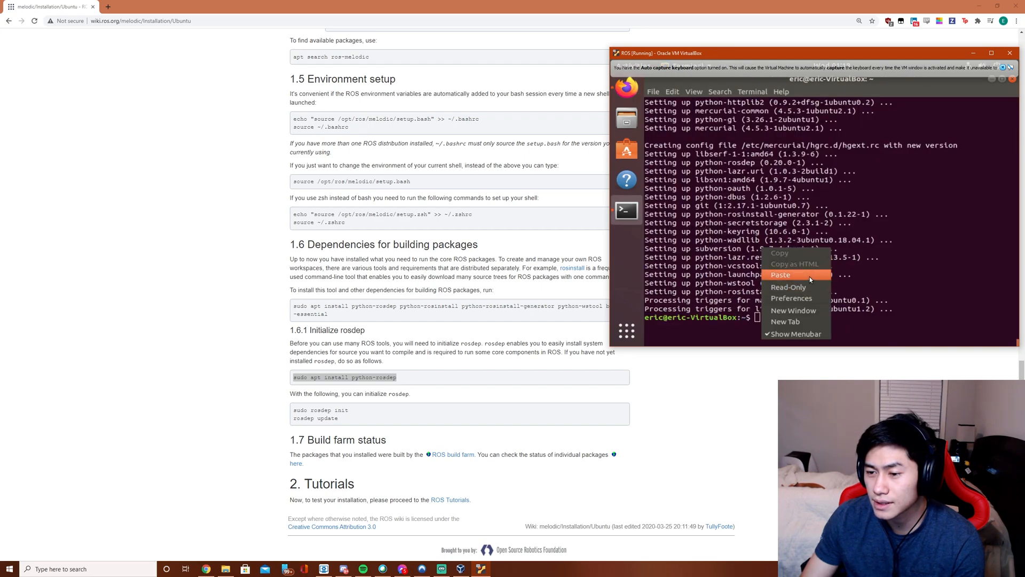
left_click(780, 275)
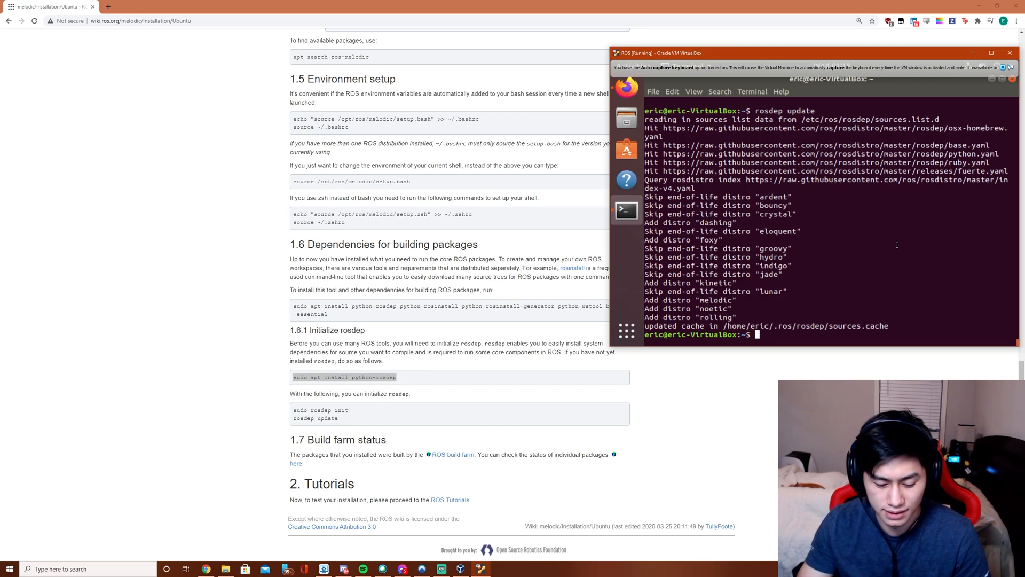
- Run roscore until the ROS master starts, then stop it with Ctrl+C
type("roscore")
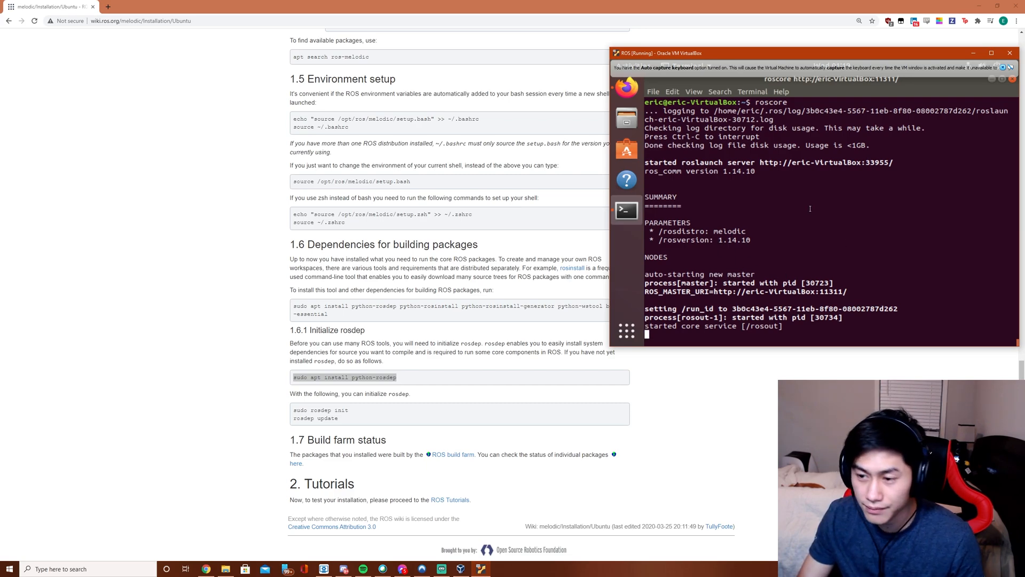
key("ctrl+c")
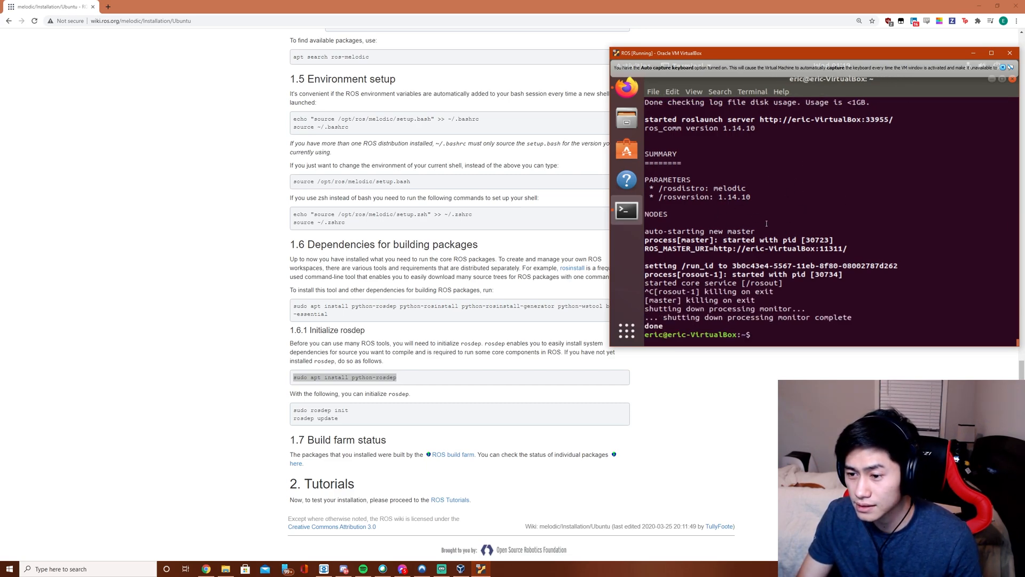